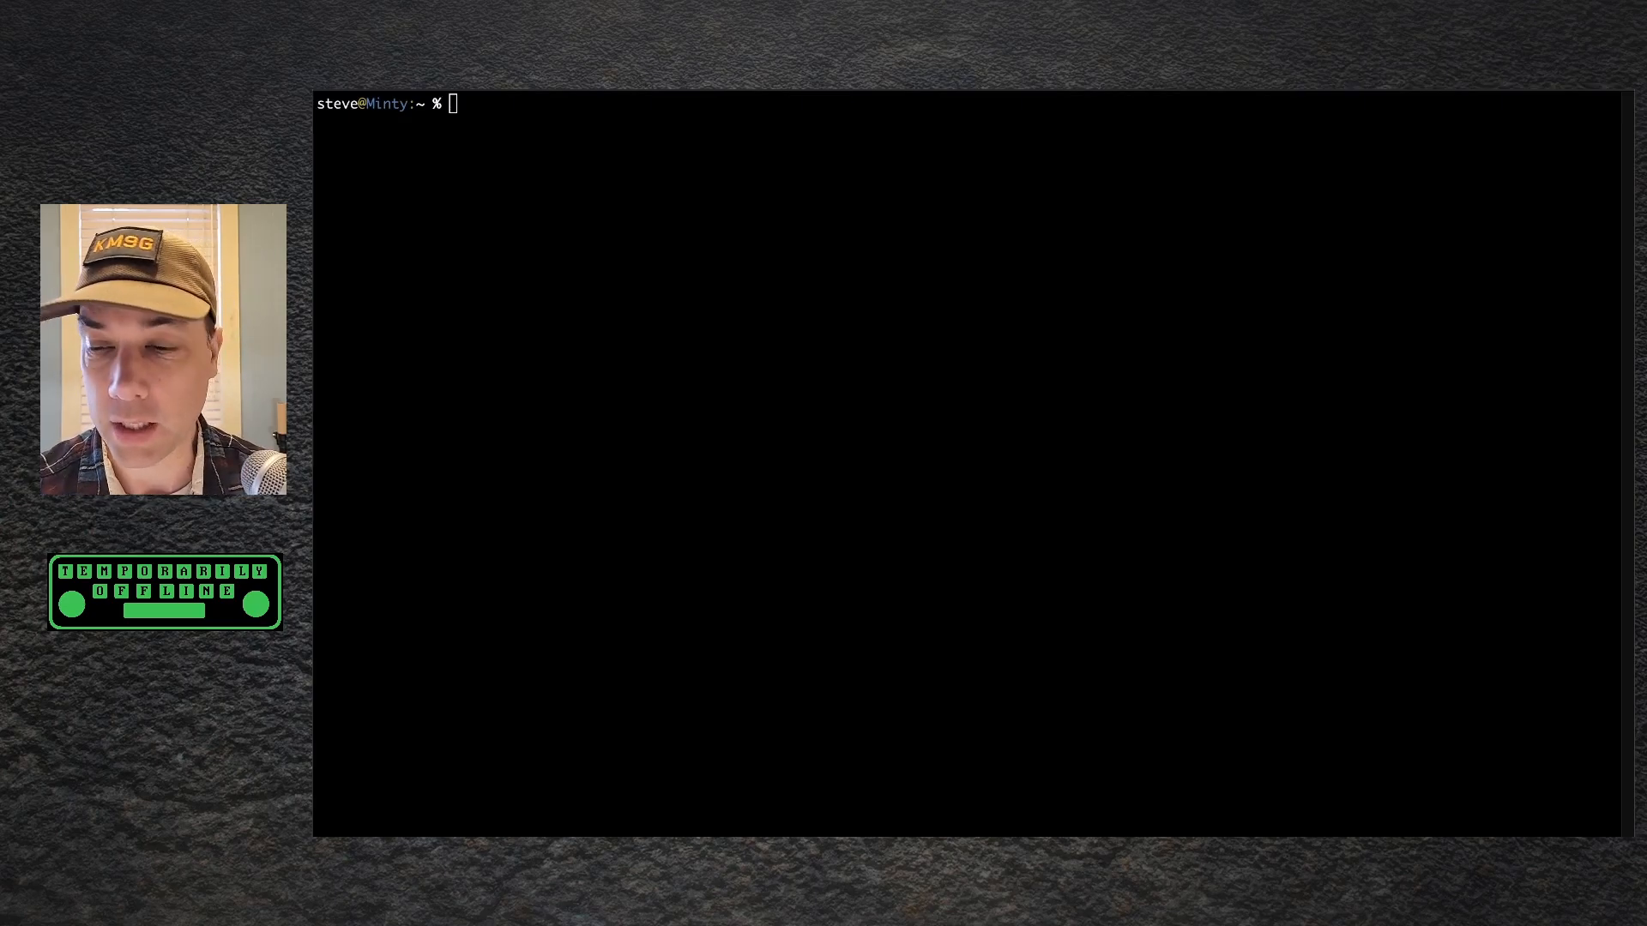
Step: List USB devices and audio capture cards, confirming the Sound Blaster X-Fi Go! Pro as card 1
{"action": "type", "text": "lsusb"}
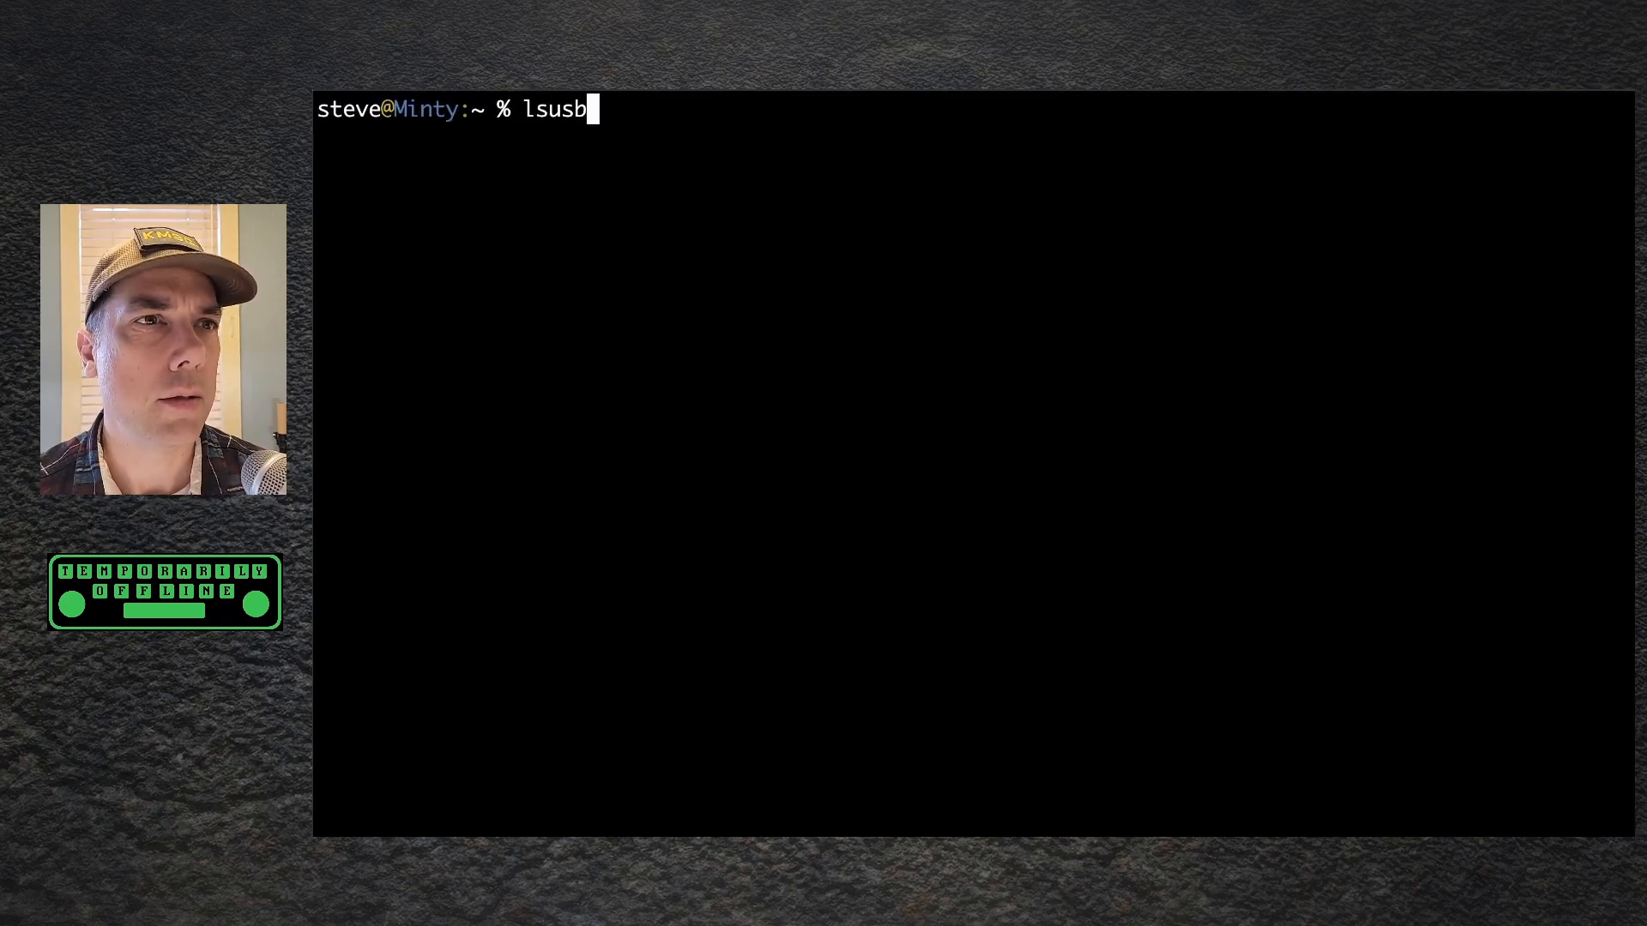
{"action": "key", "text": "Return"}
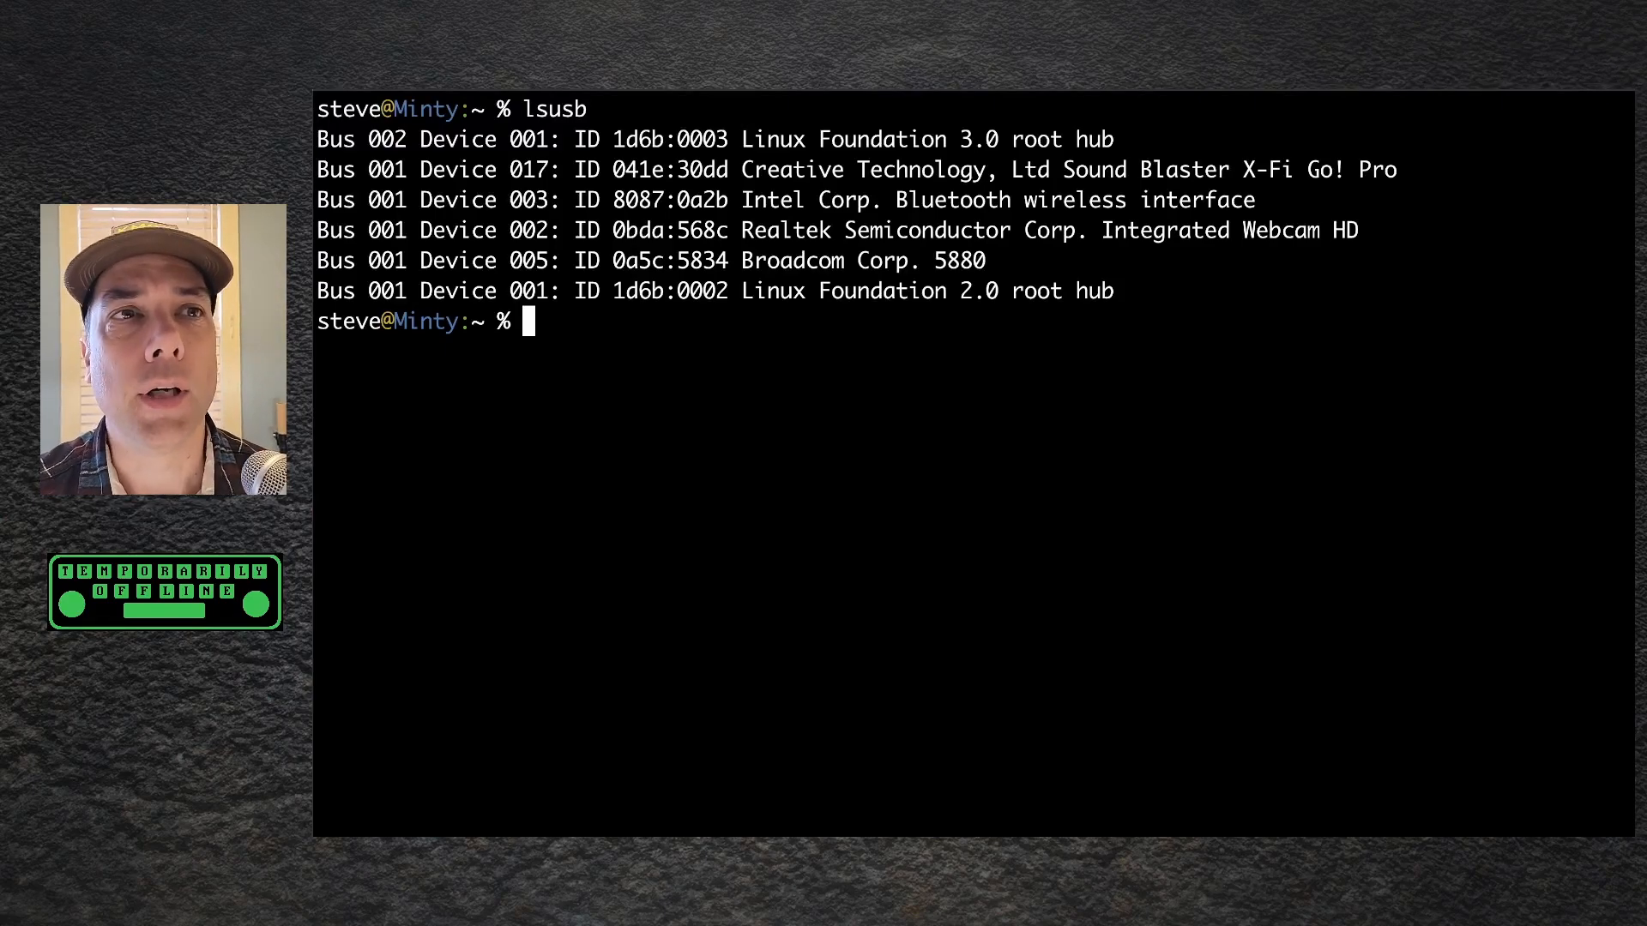
{"action": "type", "text": "arecord -l"}
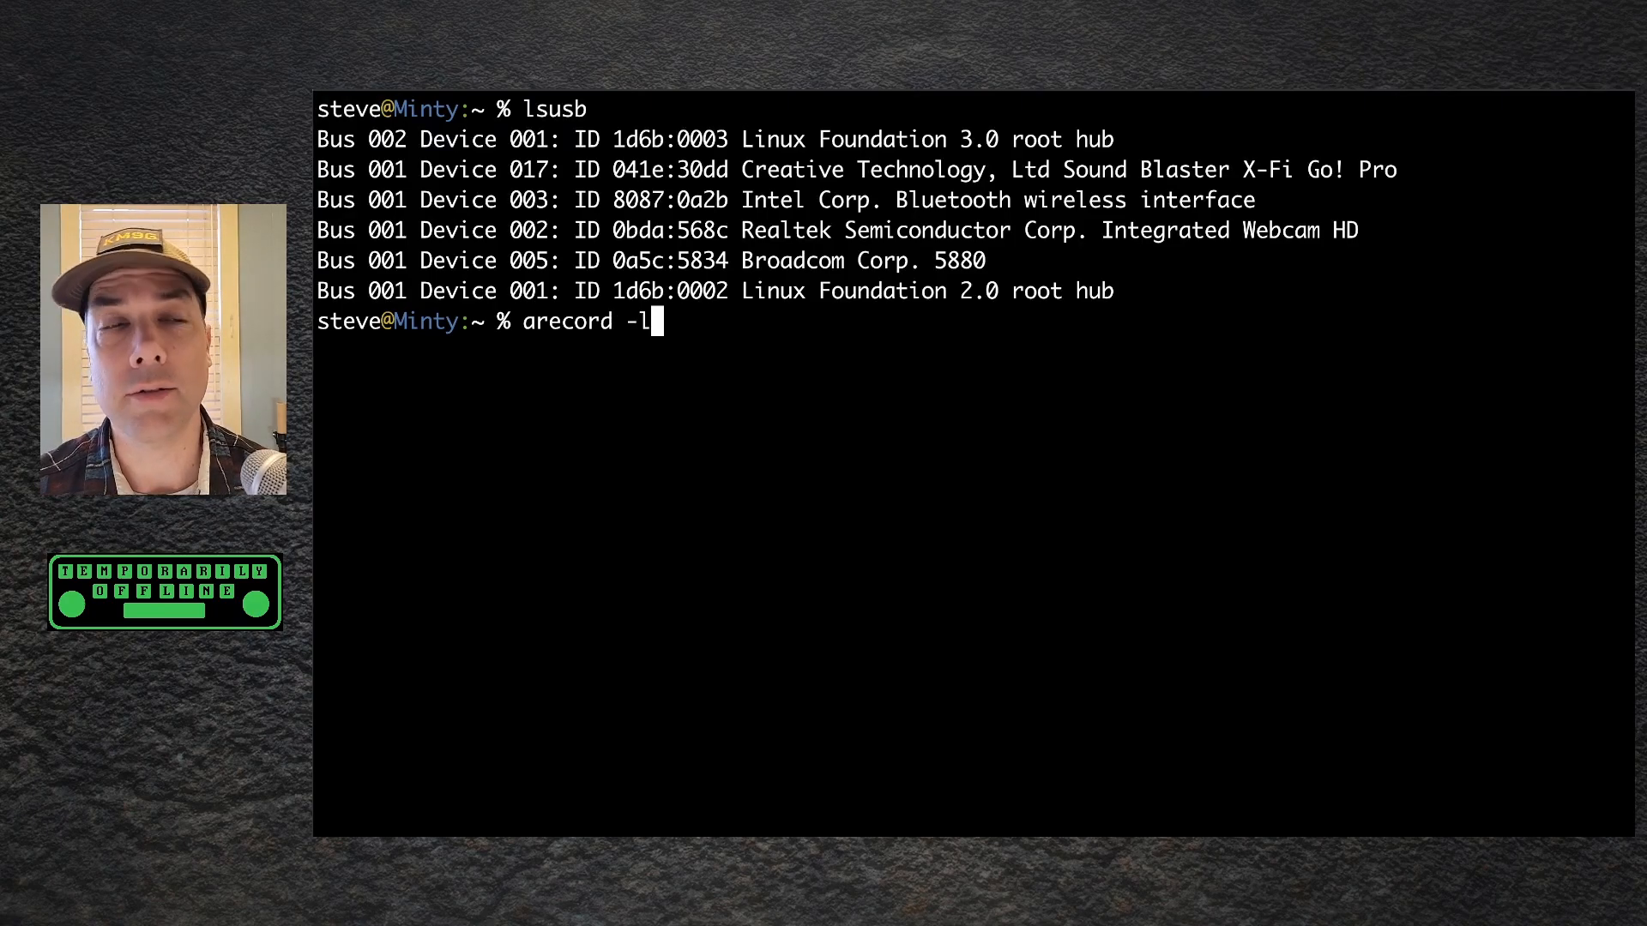
{"action": "key", "text": "Return"}
{"action": "type", "text": "joe di"}
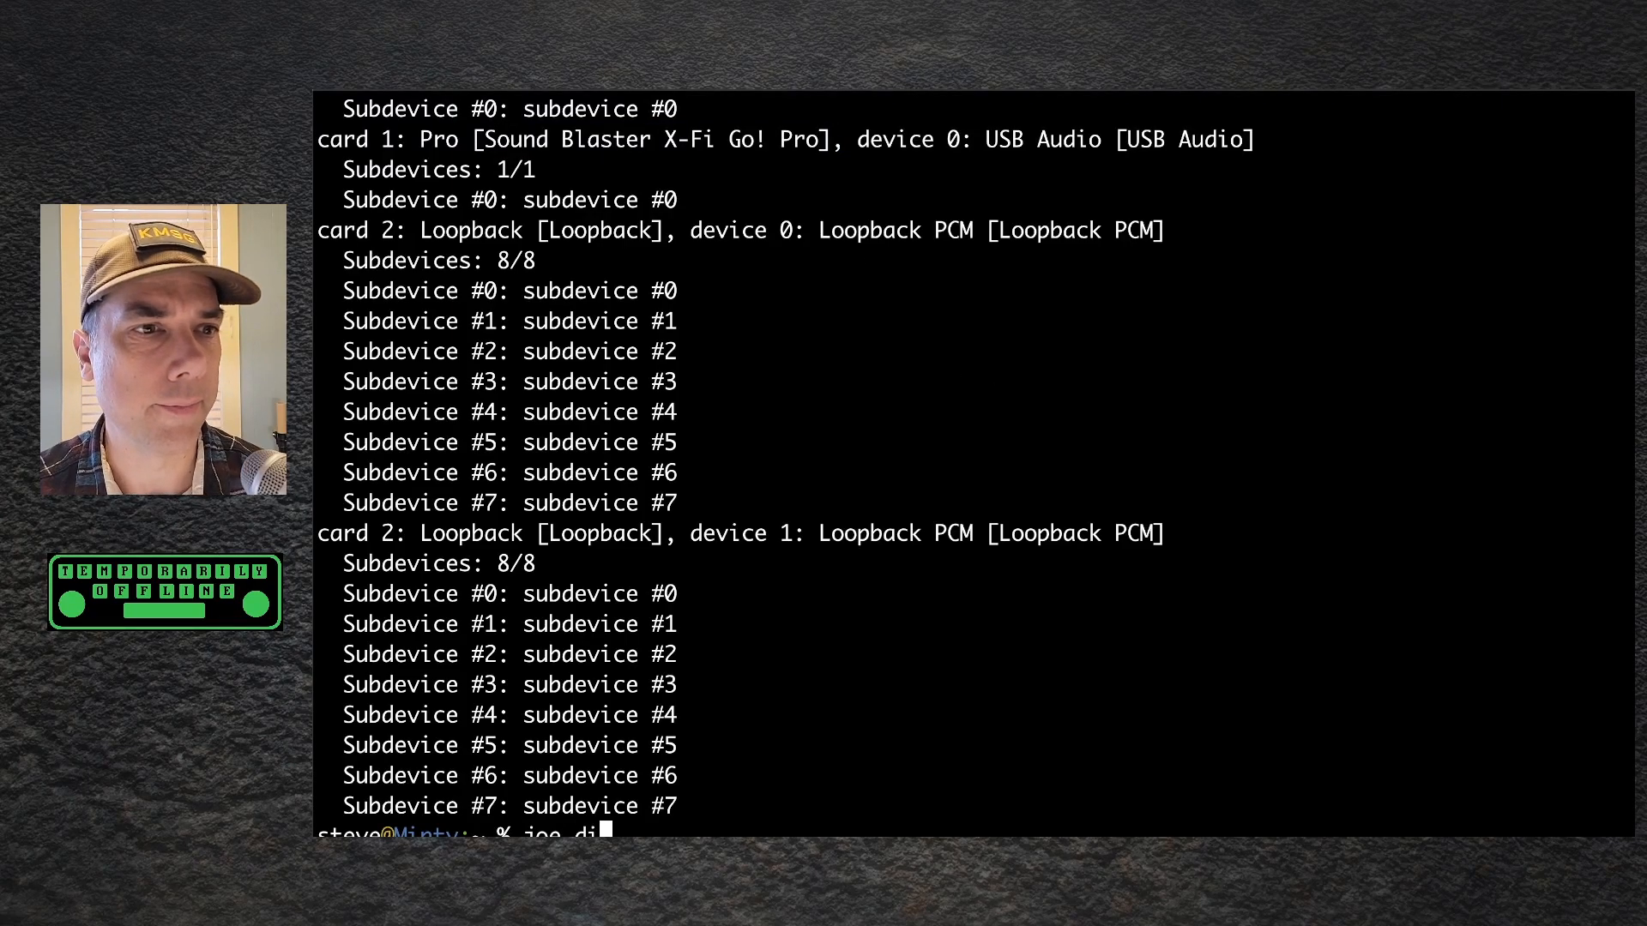
Step: Check direwolf.conf for ADEVICE plughw:1,0, then start Direwolf and watch it decode APRS packets
{"action": "key", "text": "Return"}
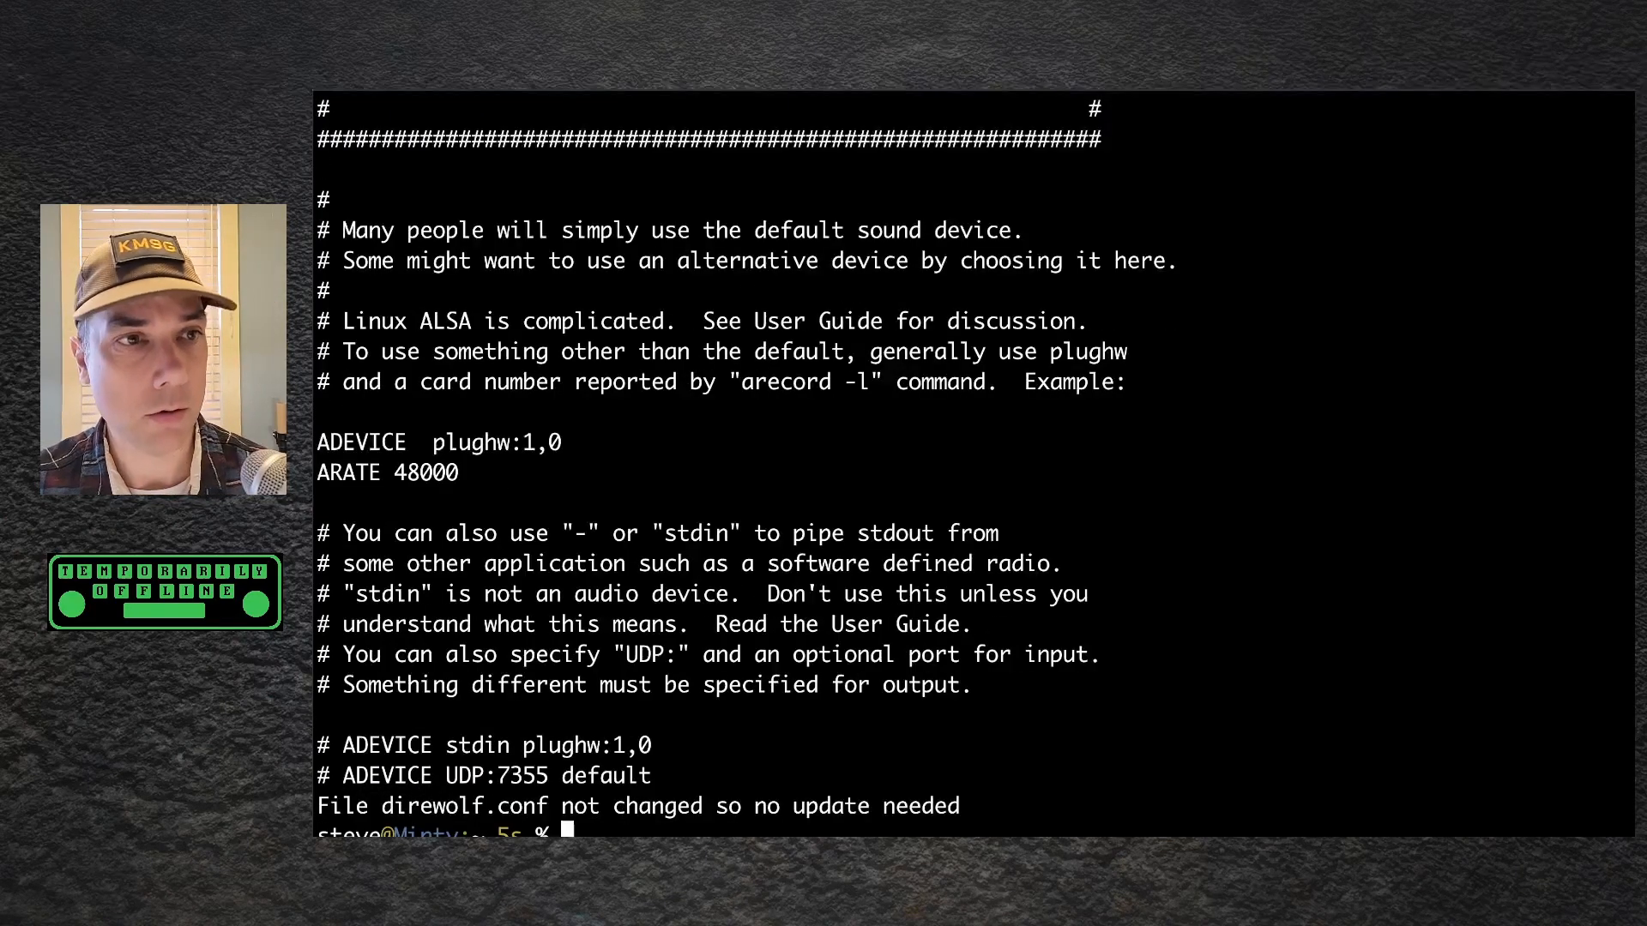
{"action": "type", "text": "dire"}
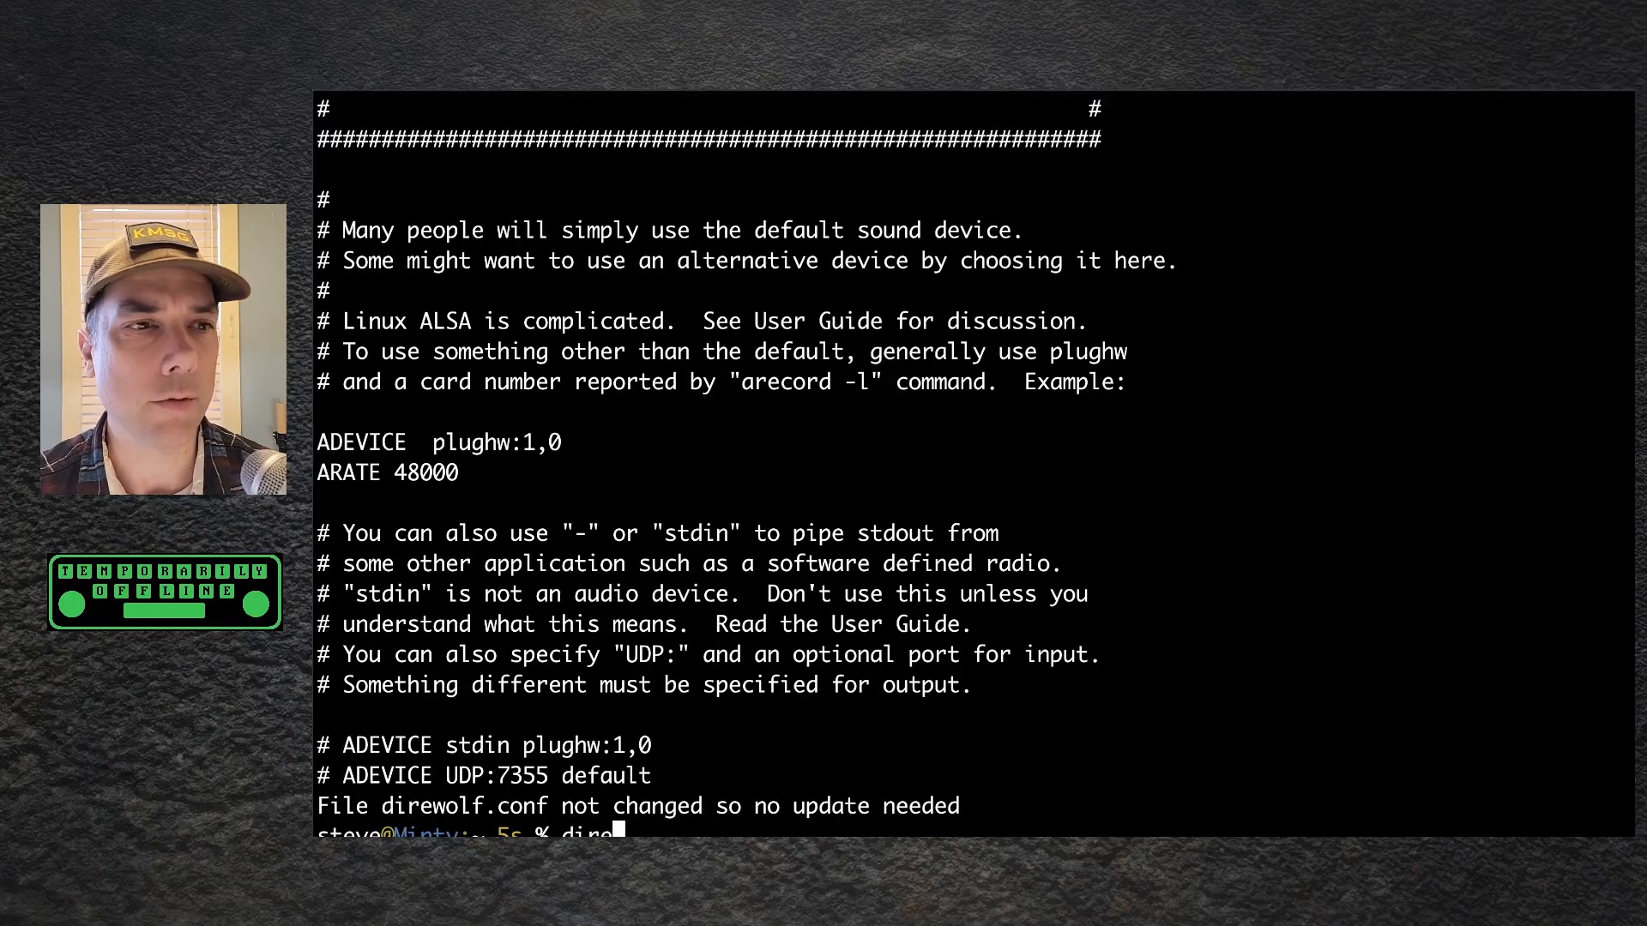
{"action": "key", "text": "Return"}
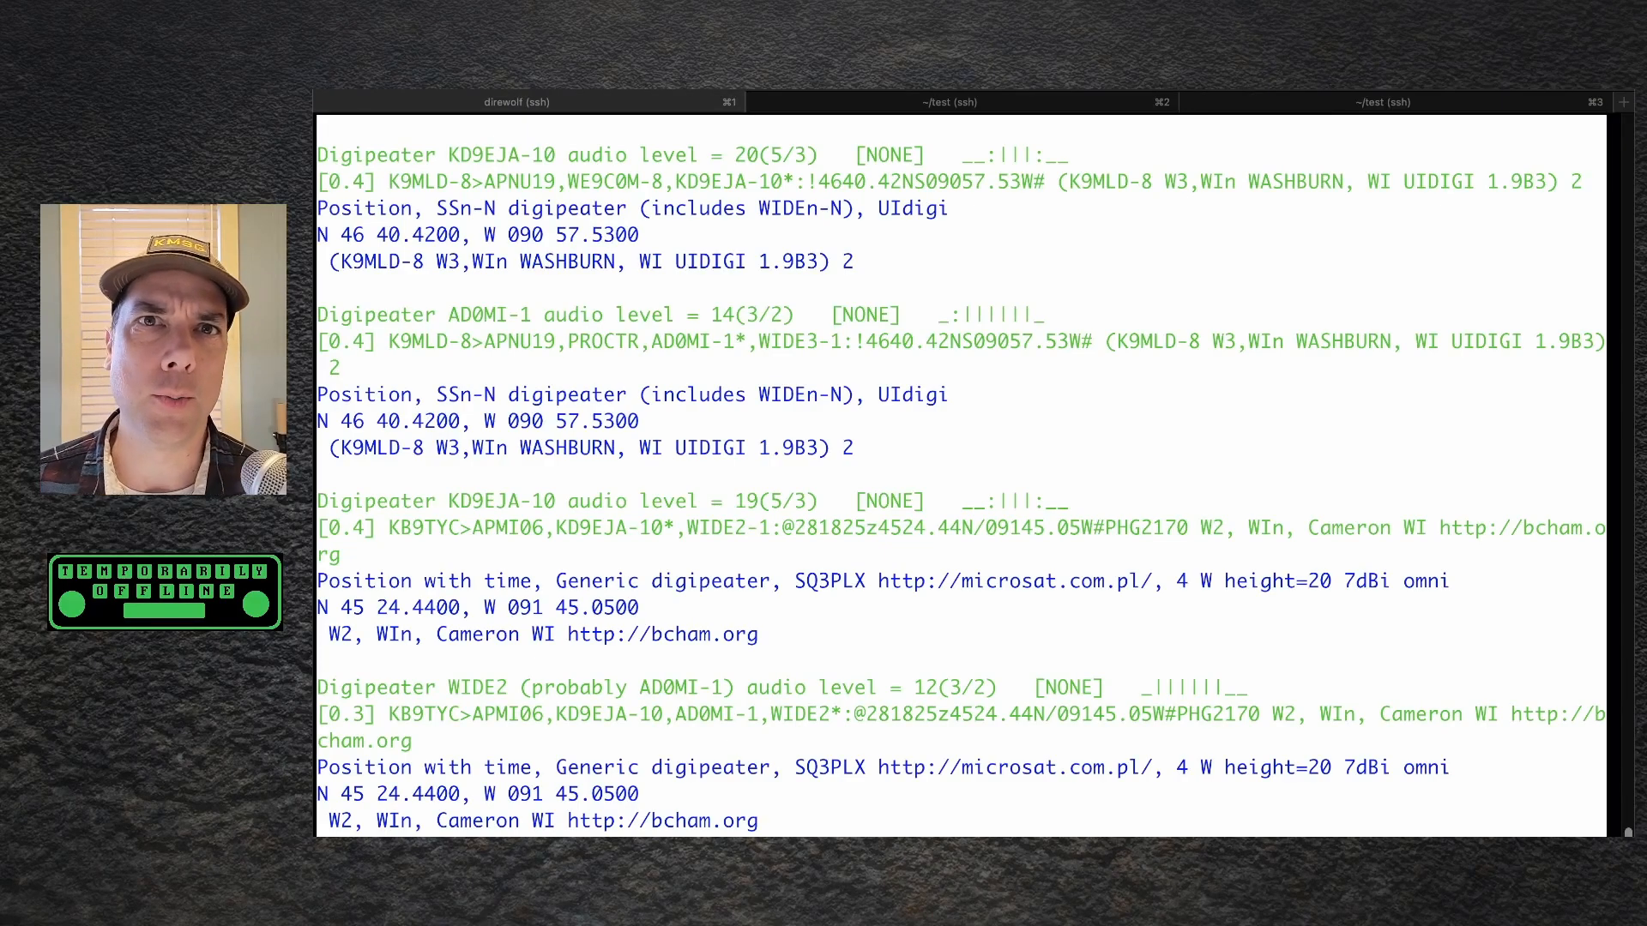
{"action": "scroll", "scroll_direction": "down", "scroll_amount": 3}
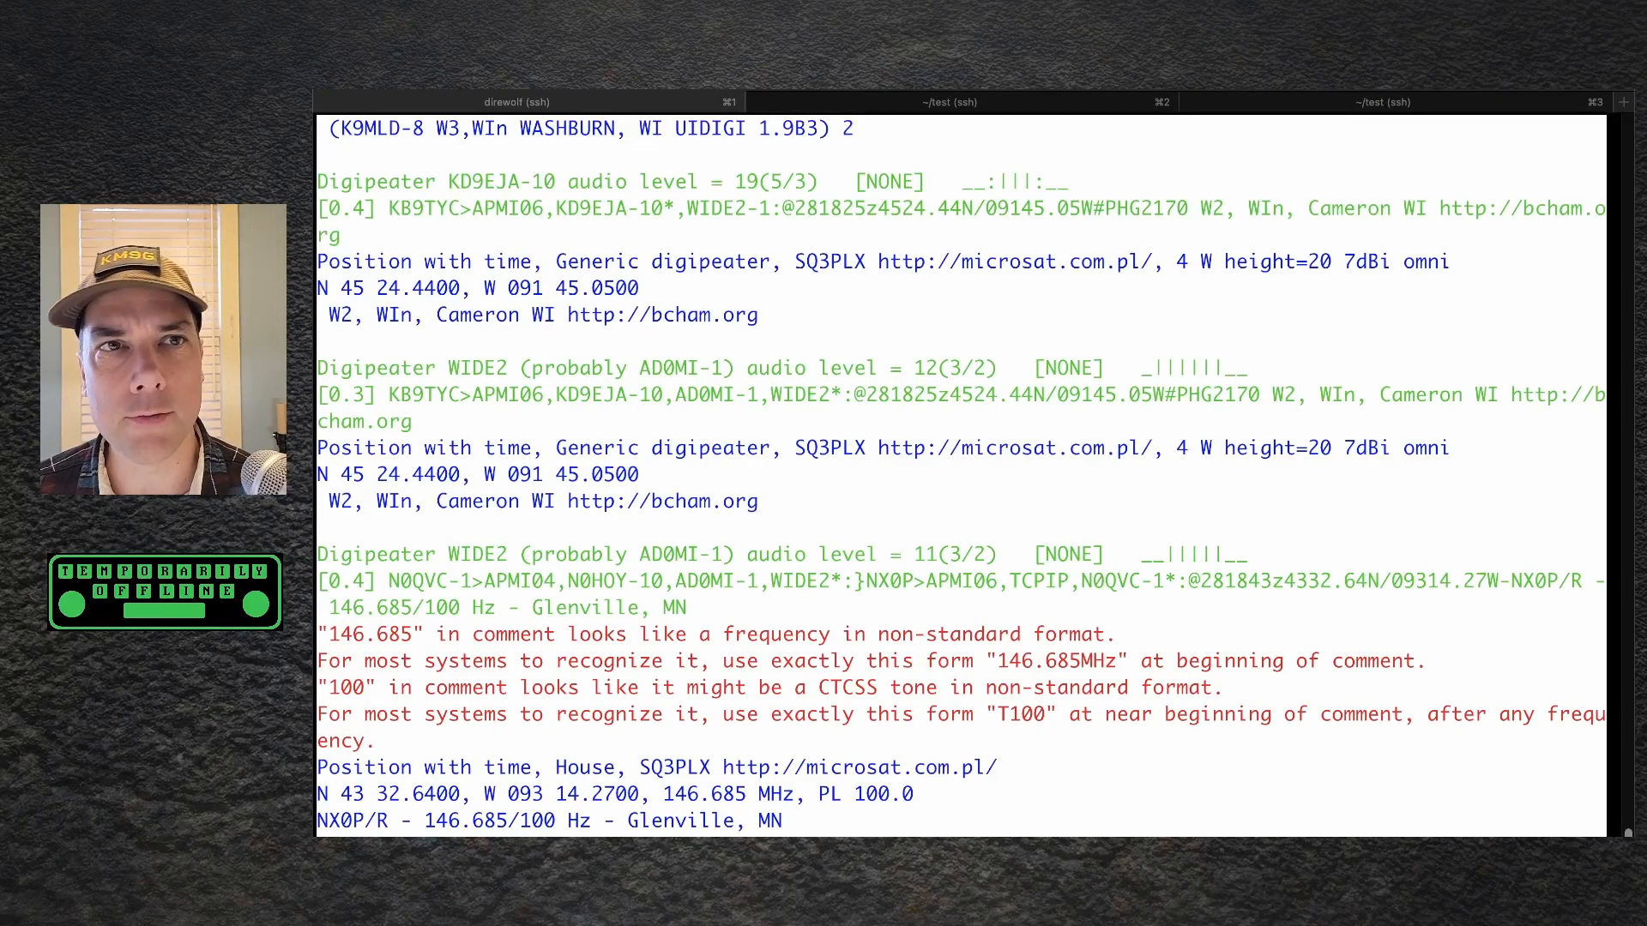
{"action": "mouse_move", "coordinate": [1047, 291]}
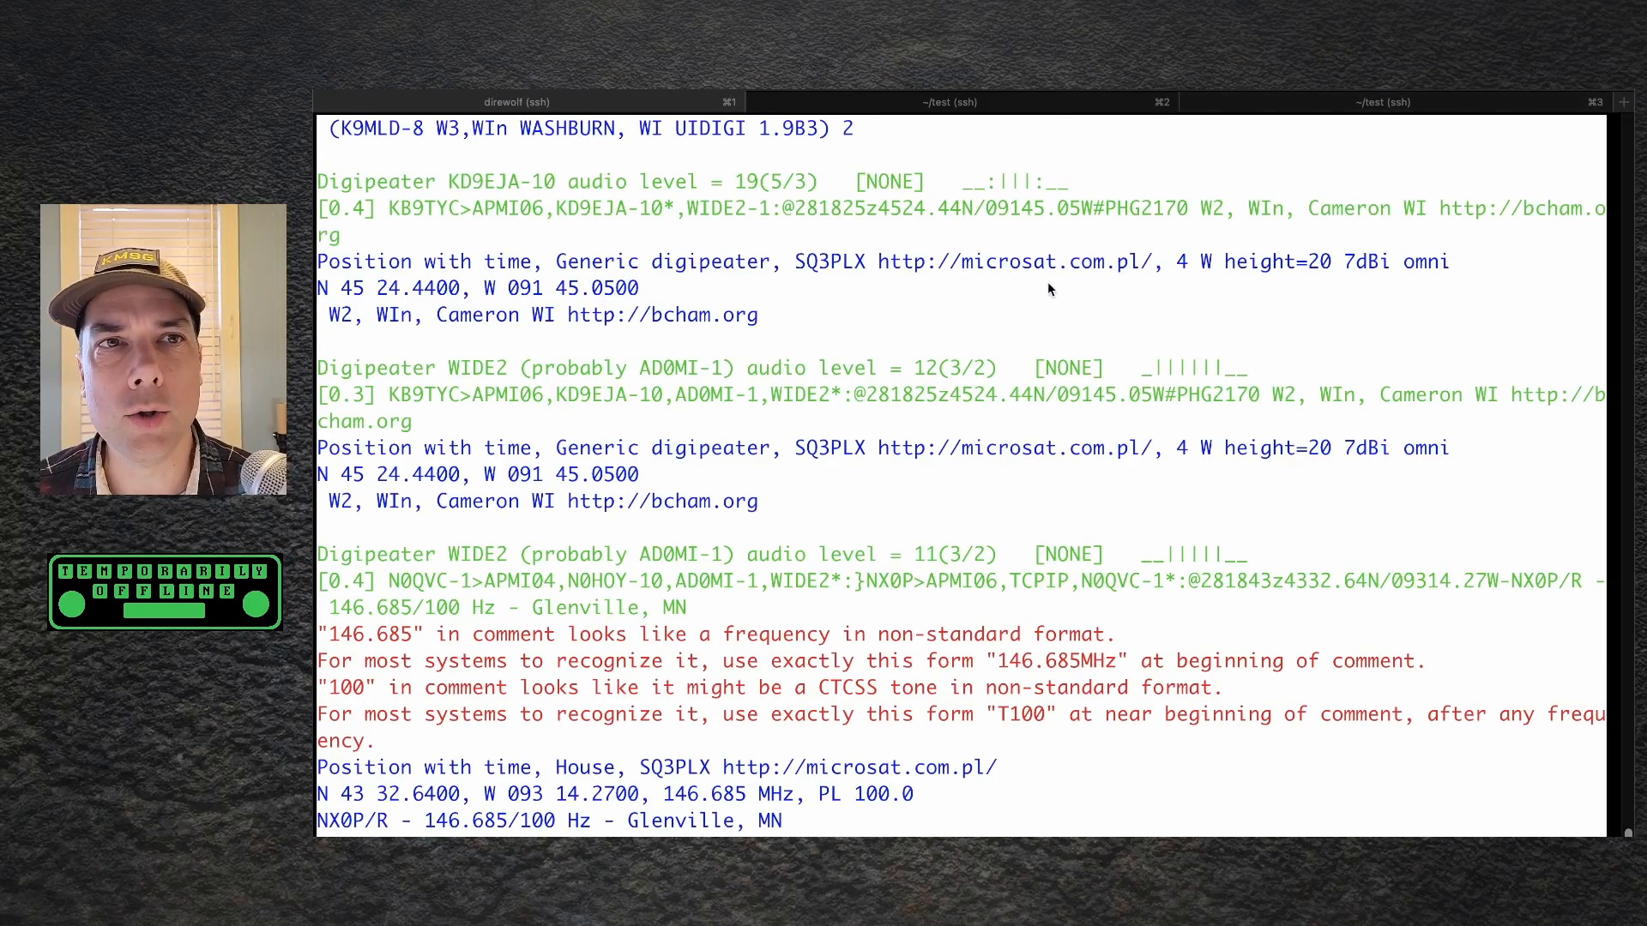
Step: In the ~/test session, list the folder and rerun 'kissutil -o inbox -f outbox' from history
{"action": "left_click", "coordinate": [949, 102]}
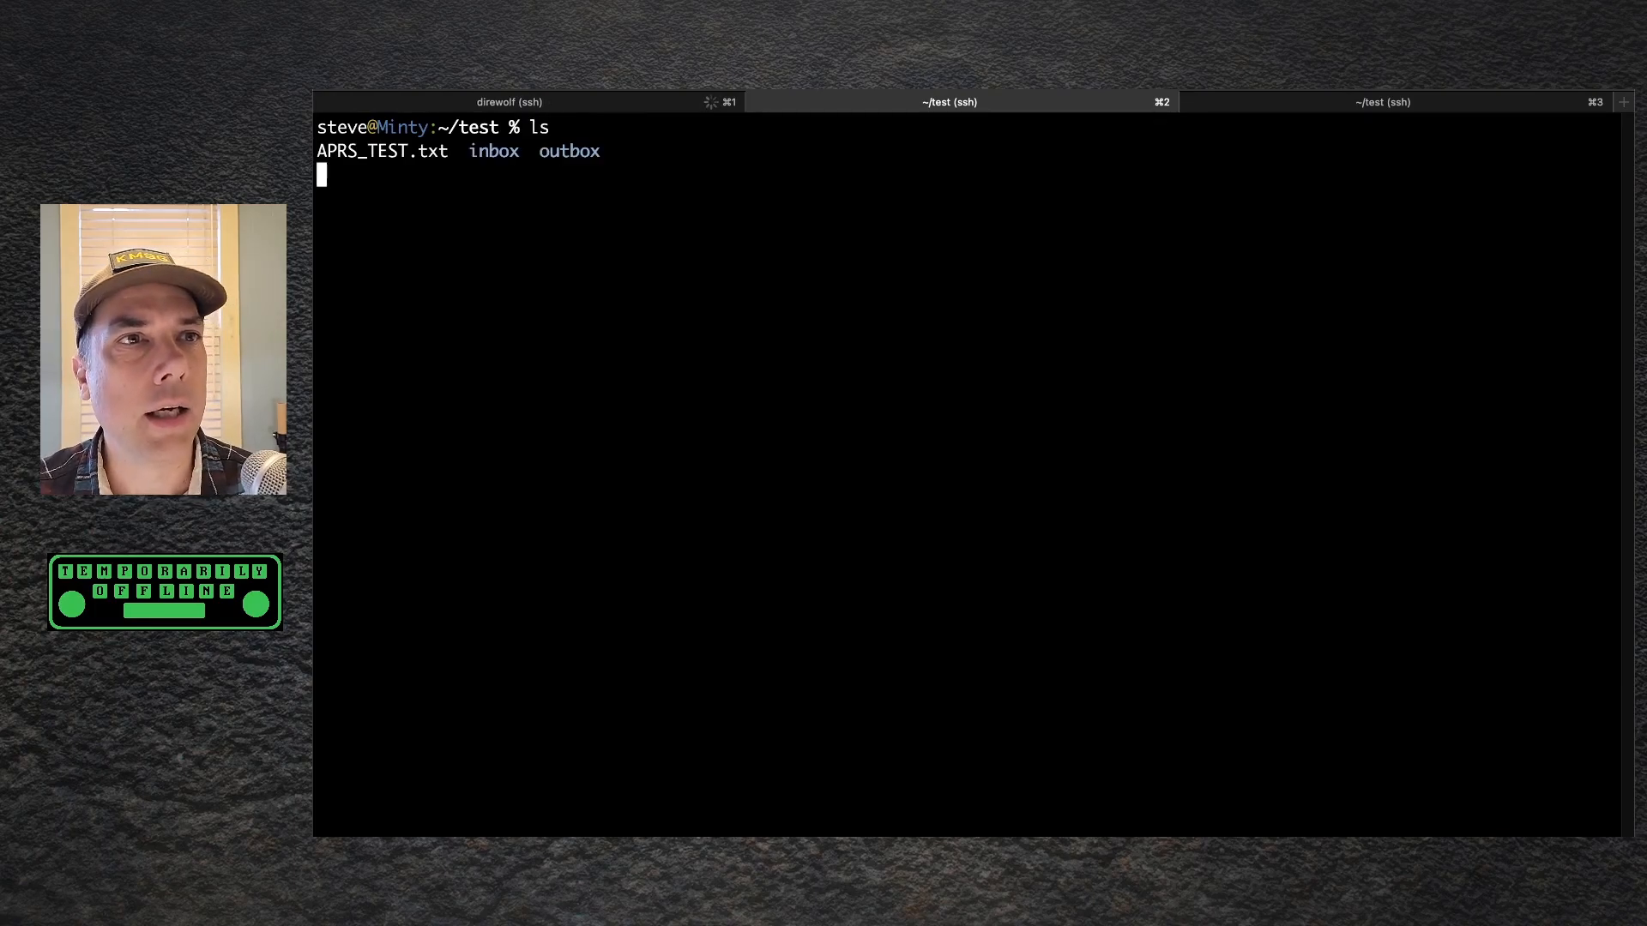
{"action": "key", "text": "Return"}
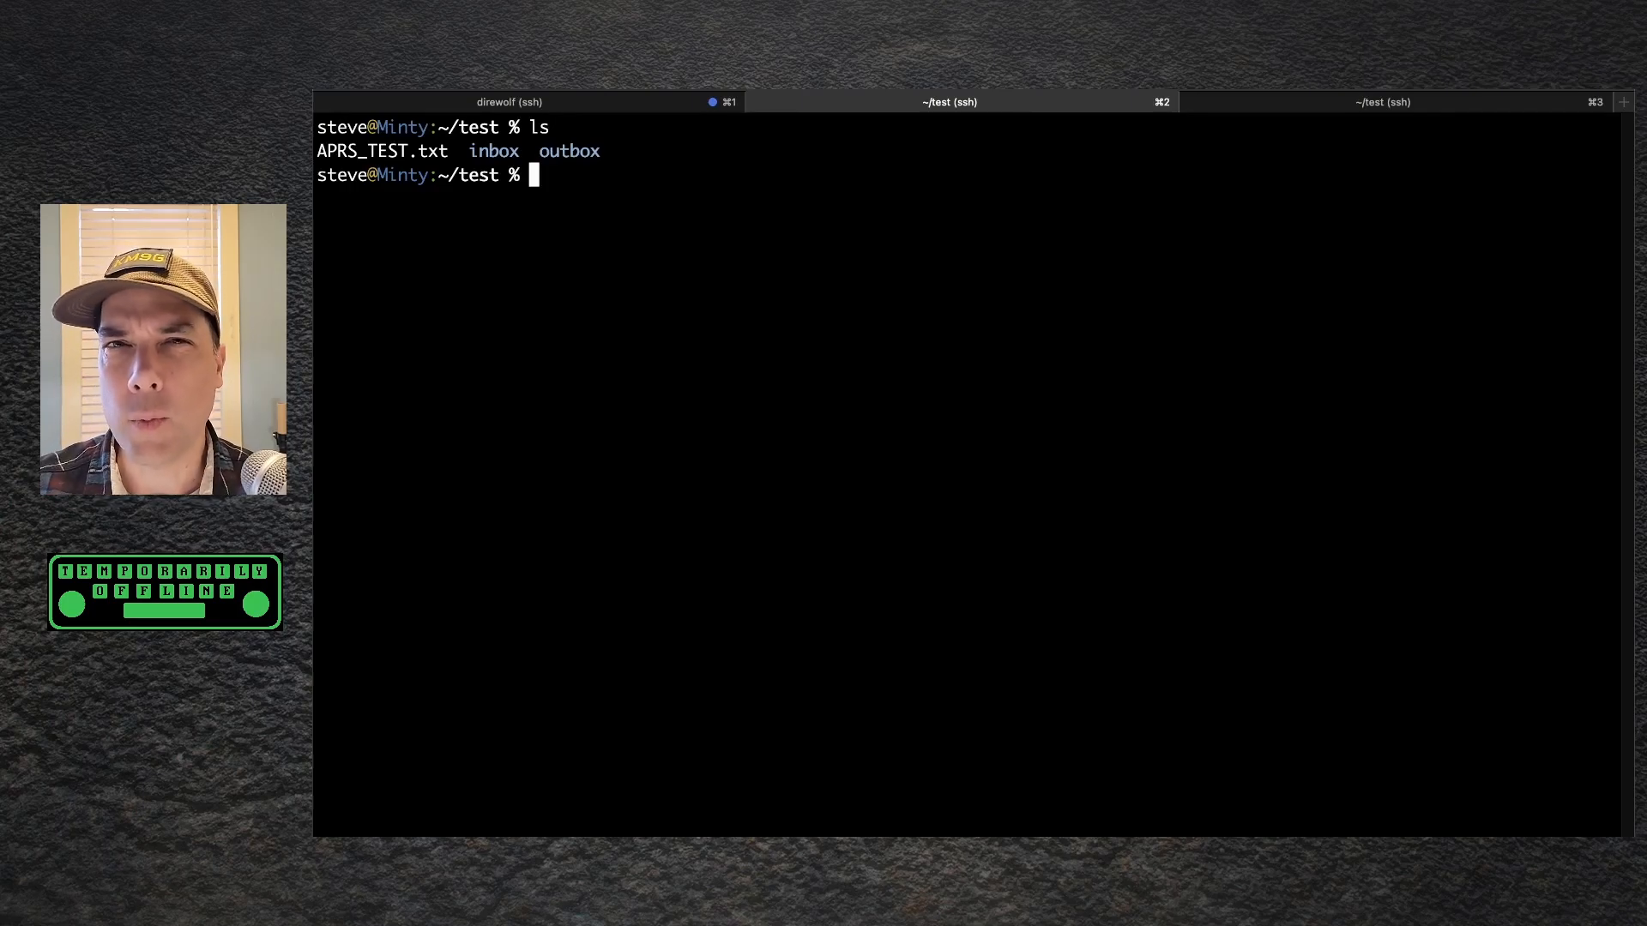
{"action": "key", "text": "ctrl+r"}
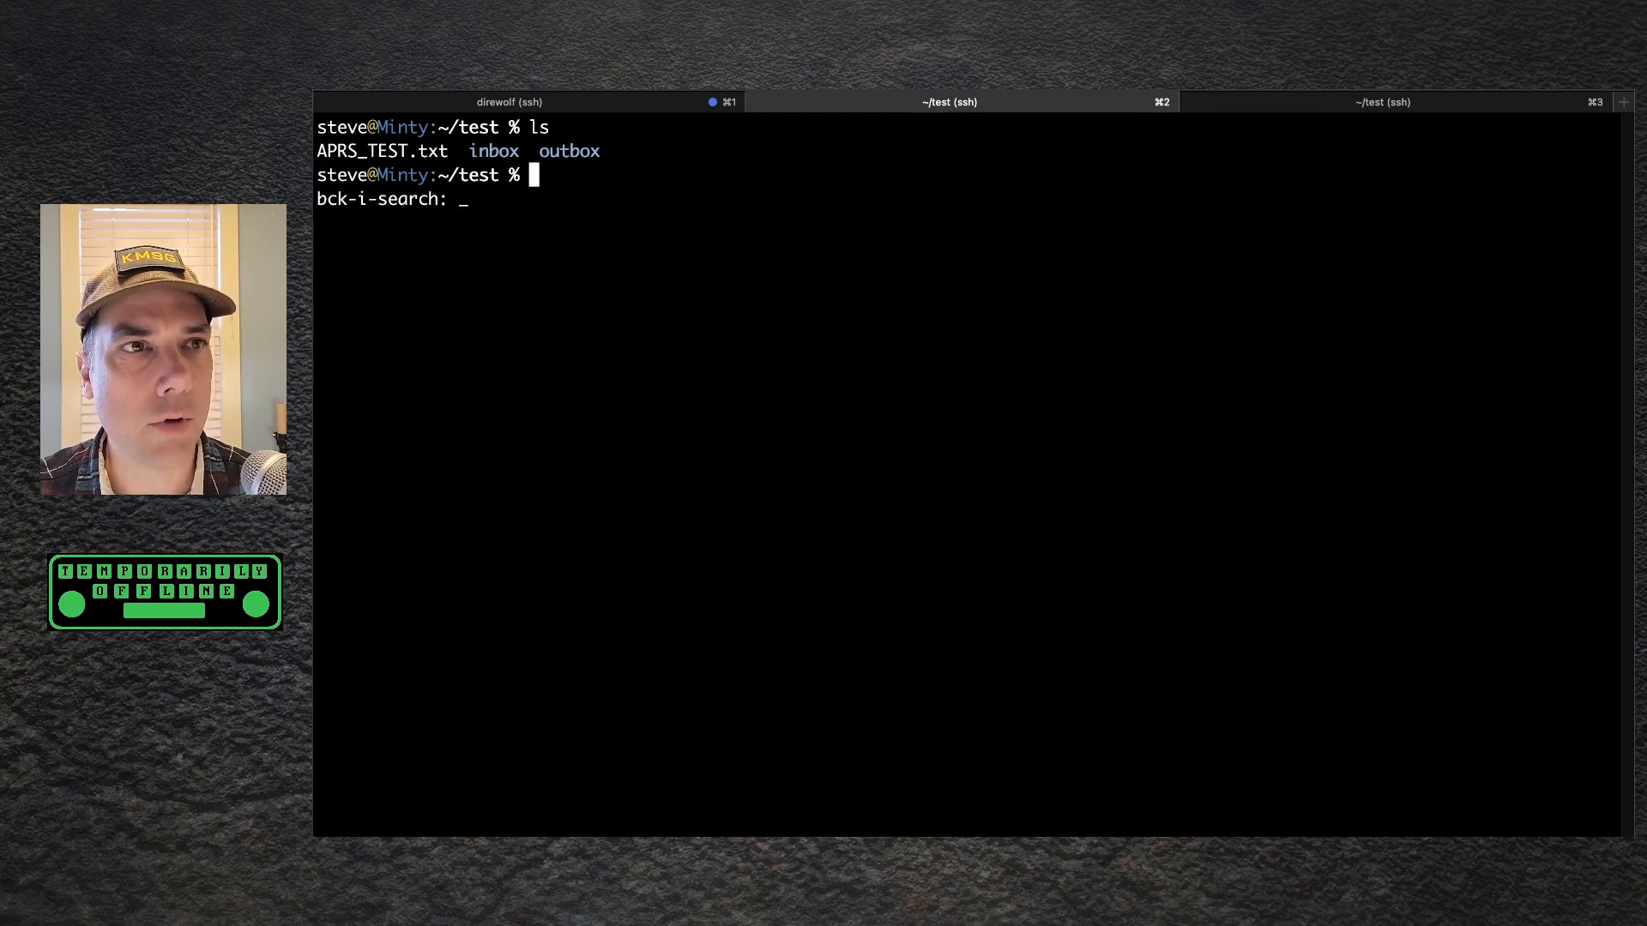
{"action": "type", "text": "k"}
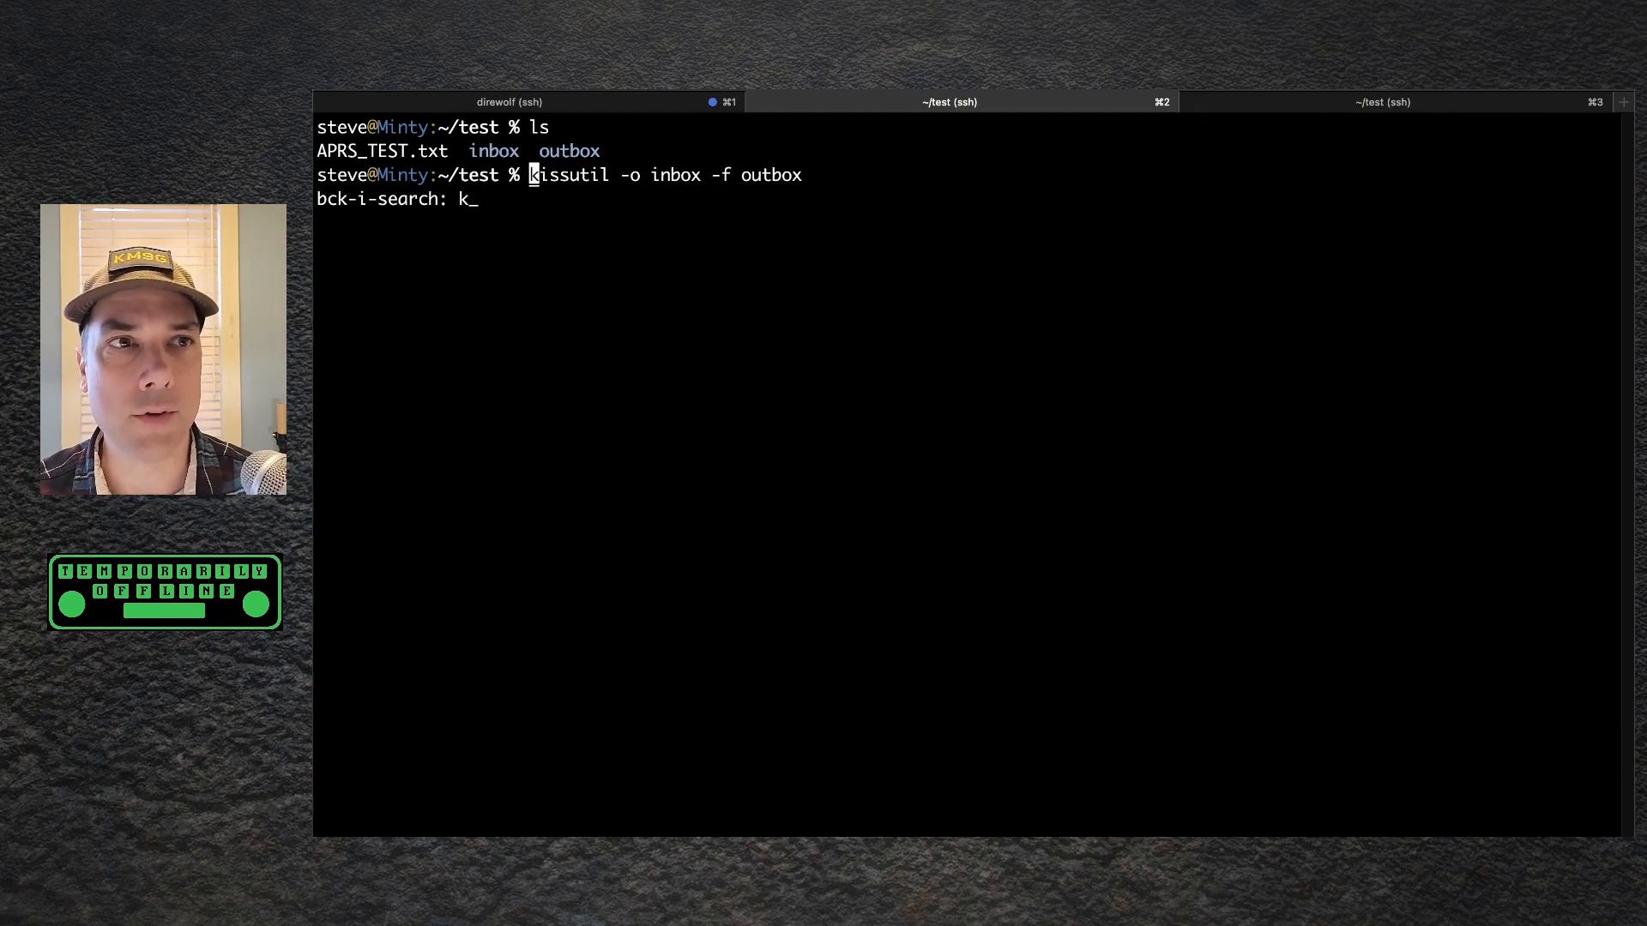
{"action": "key", "text": "Return"}
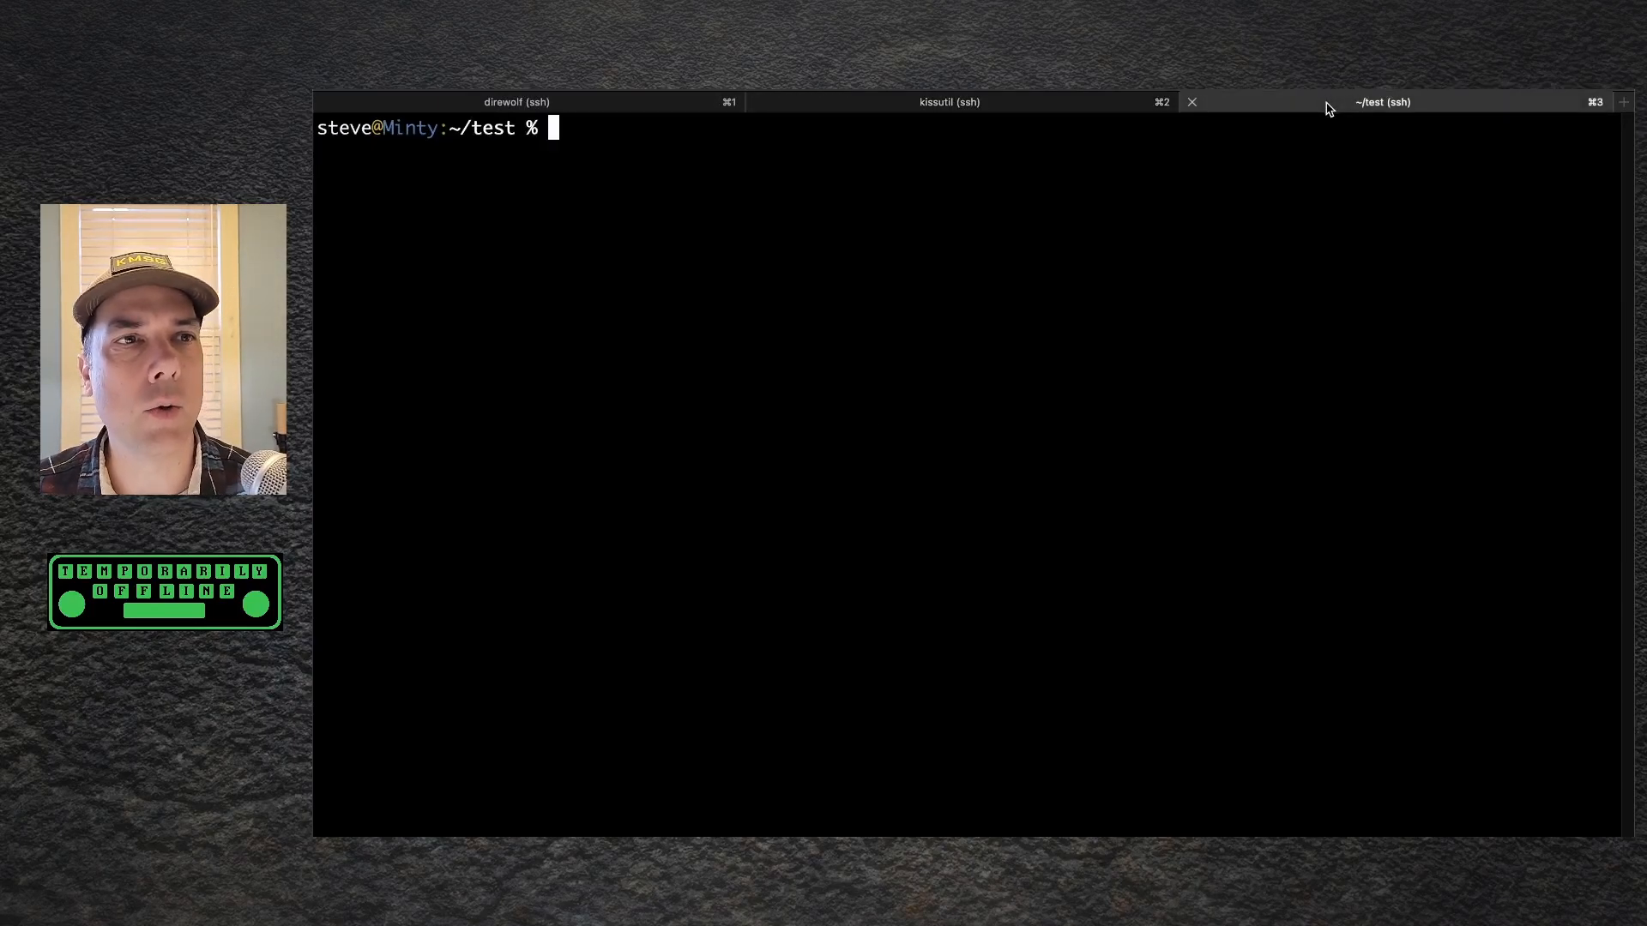
Step: Print the six inbox frame files and compare them with Direwolf's decoded packets
{"action": "type", "text": "cd inbox/"}
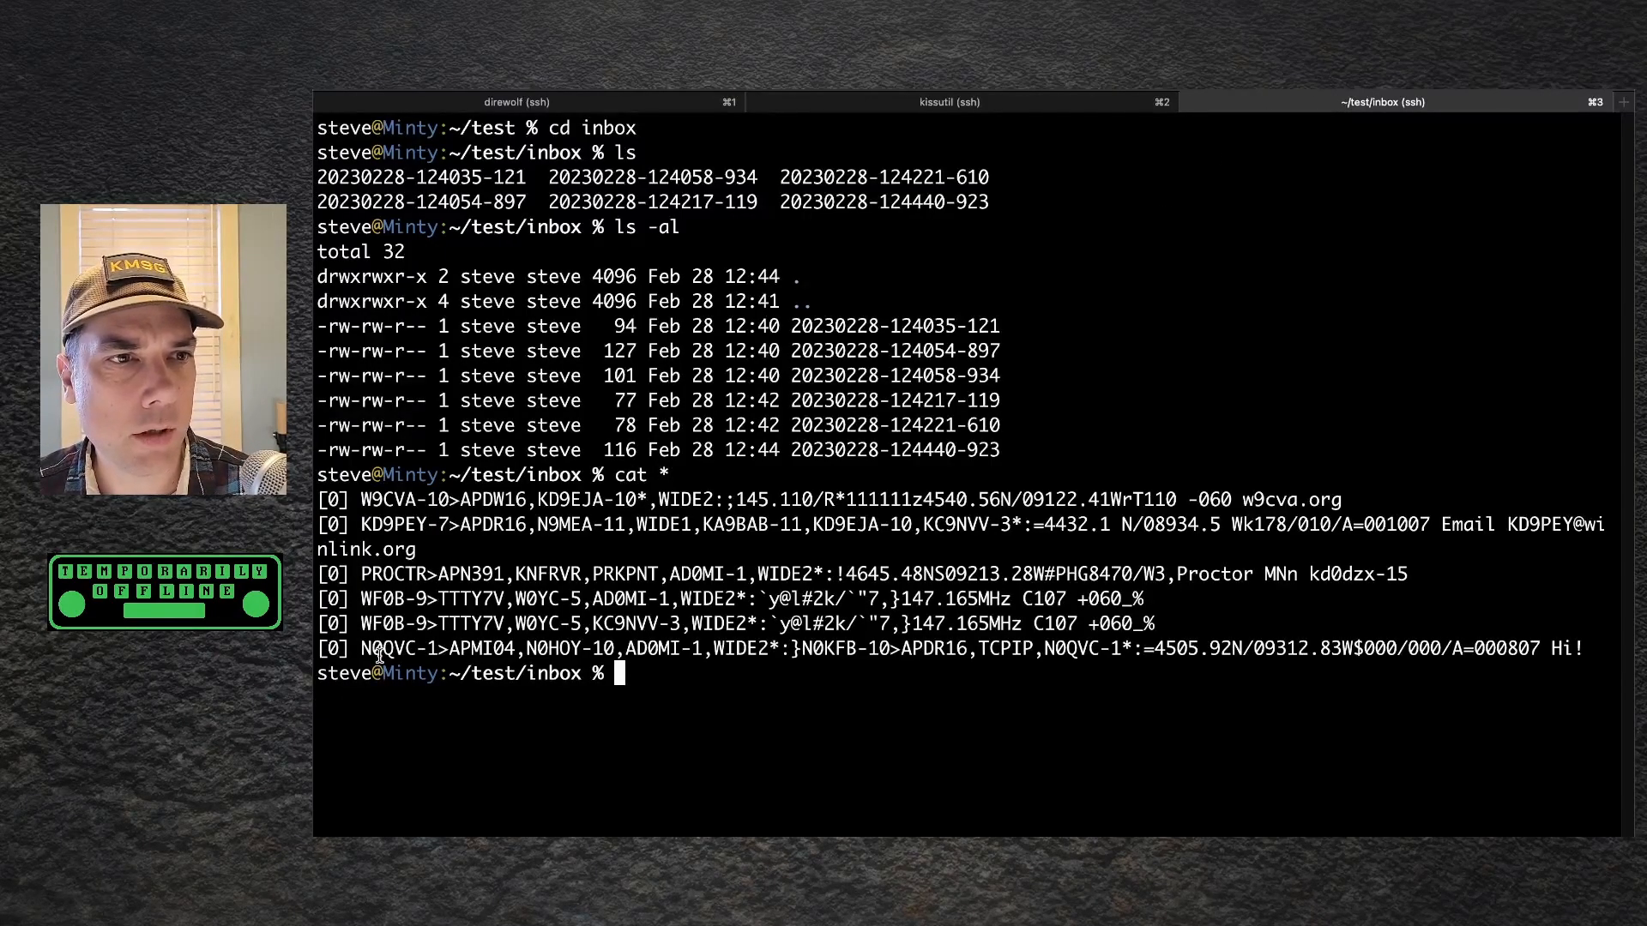
{"action": "mouse_move", "coordinate": [1088, 670]}
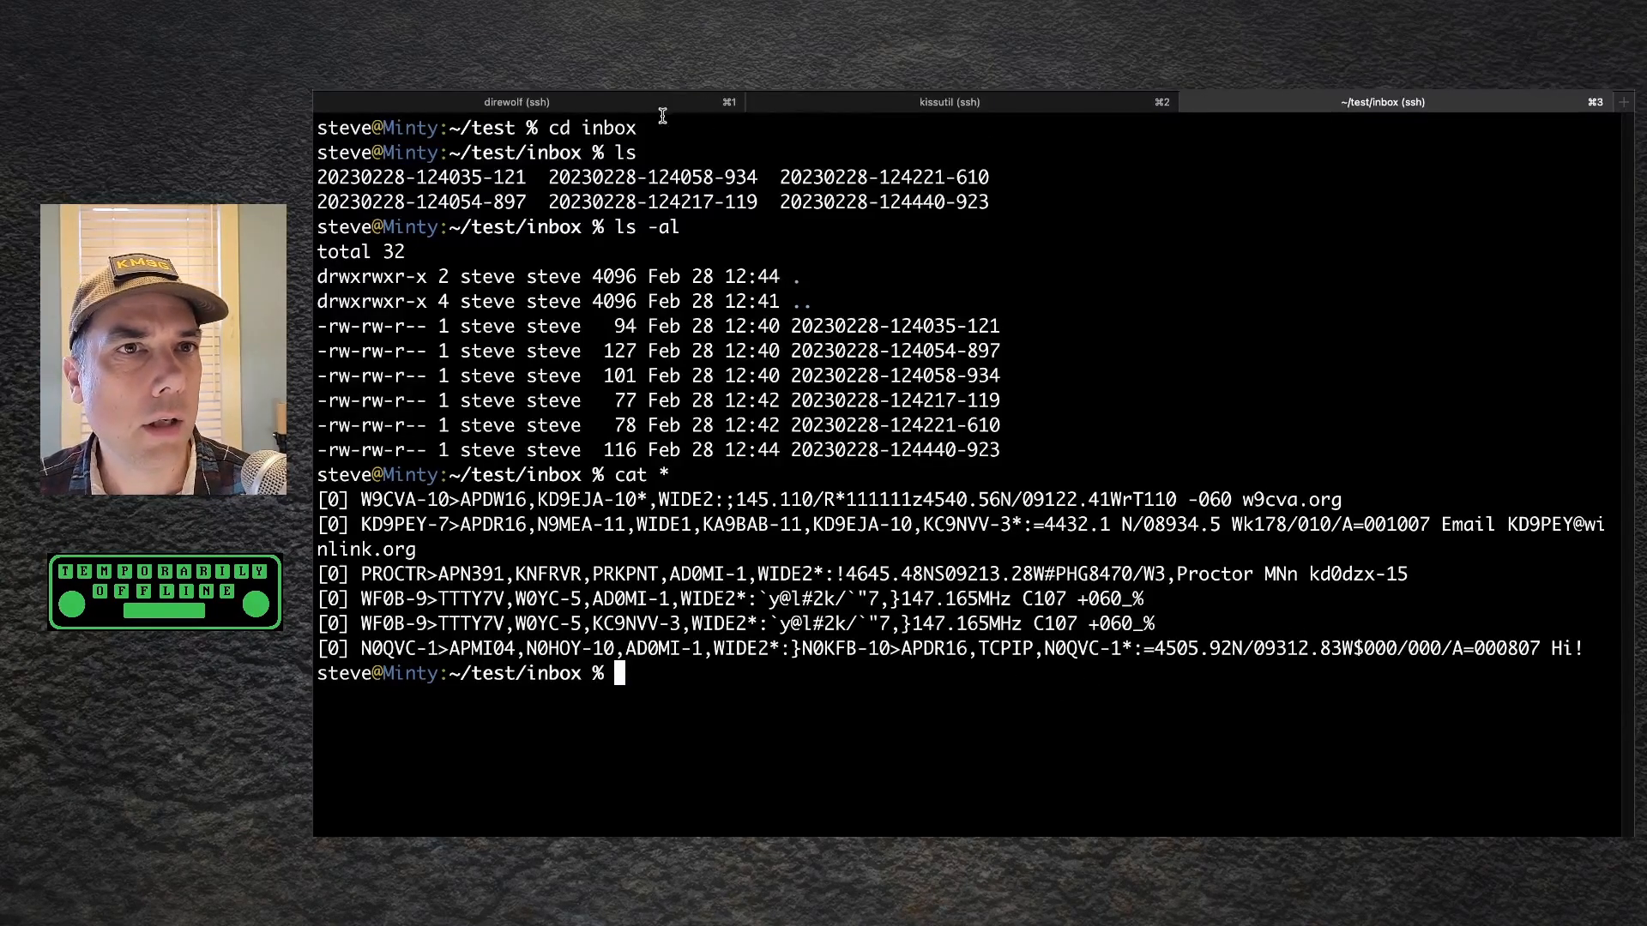
{"action": "left_click", "coordinate": [515, 102]}
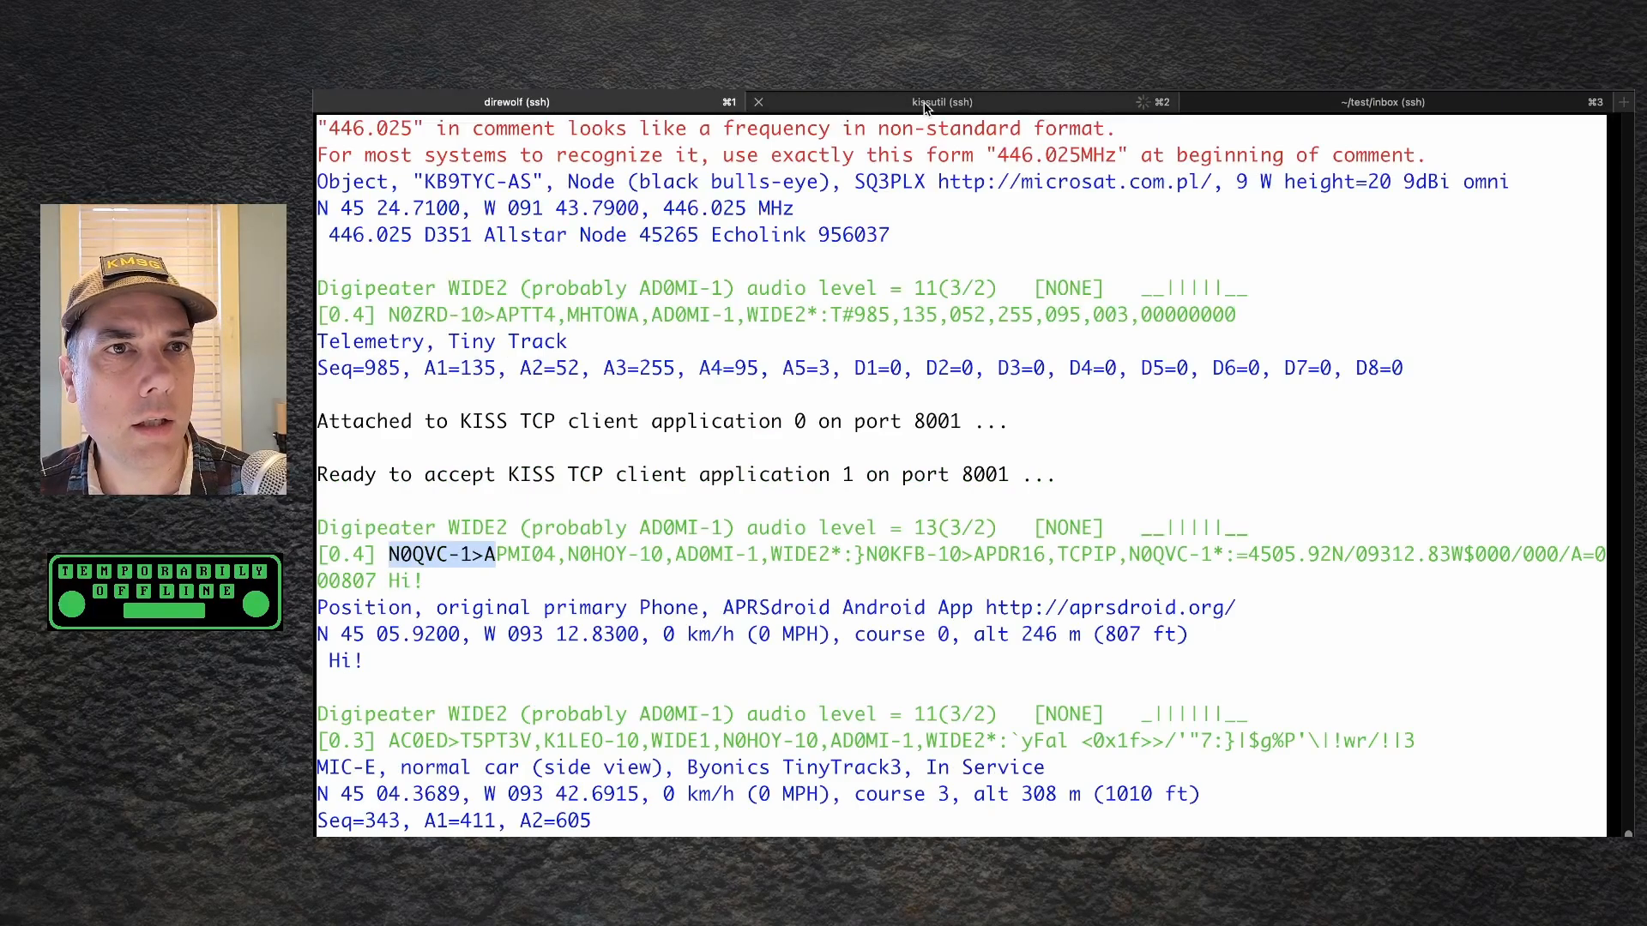
{"action": "left_click", "coordinate": [942, 102]}
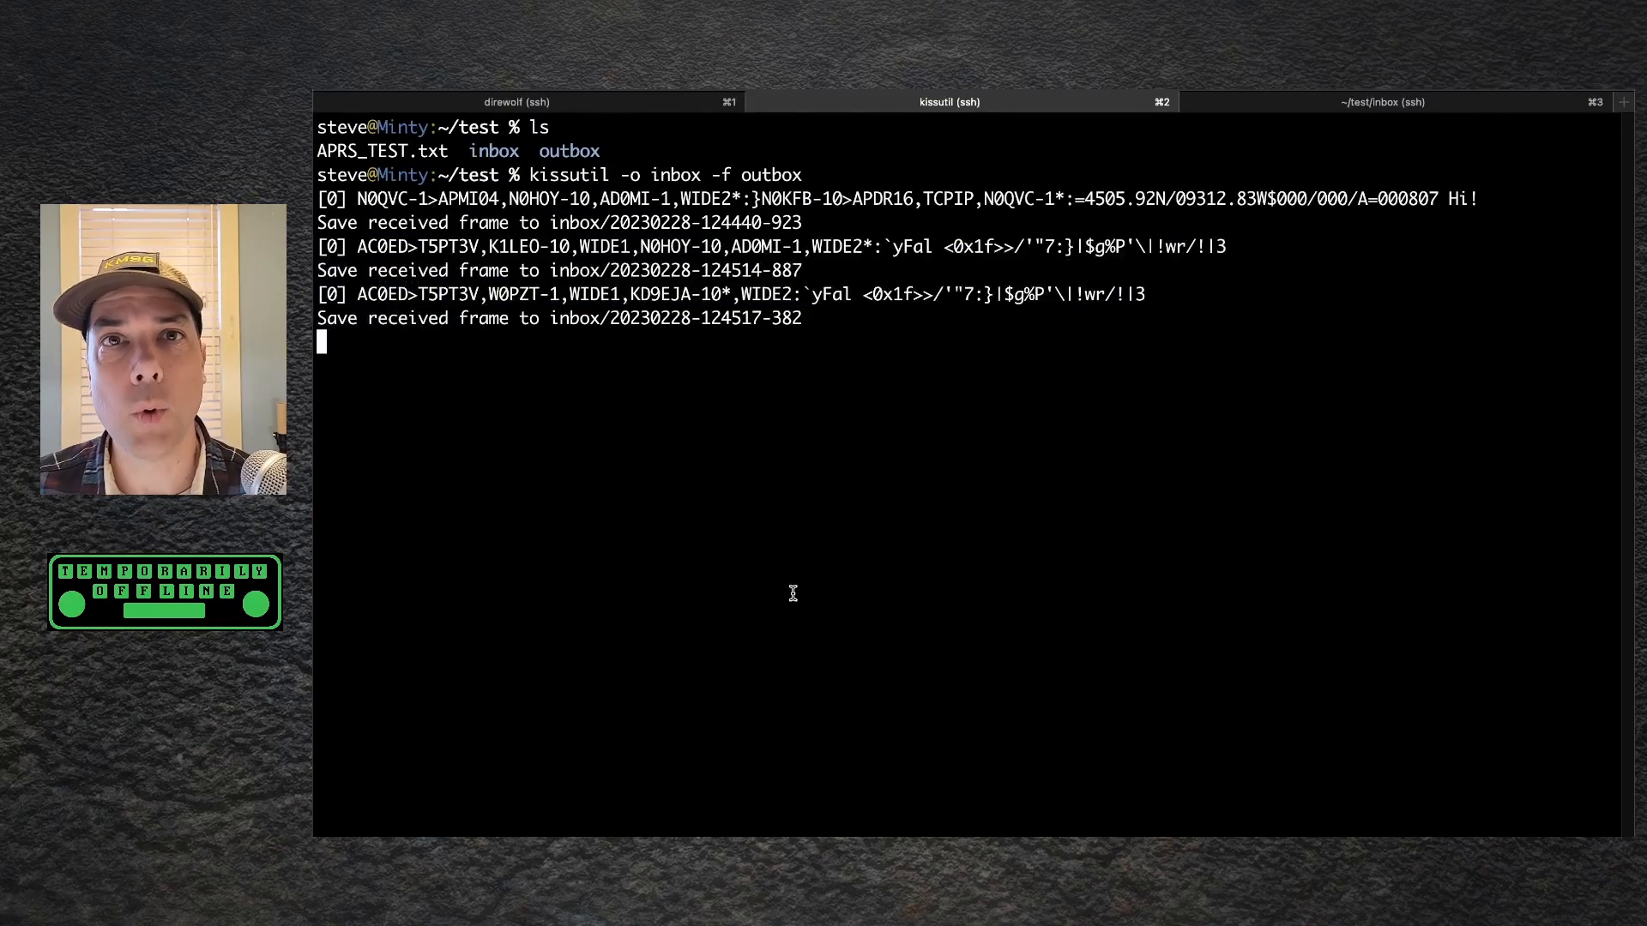
{"action": "left_click", "coordinate": [516, 102]}
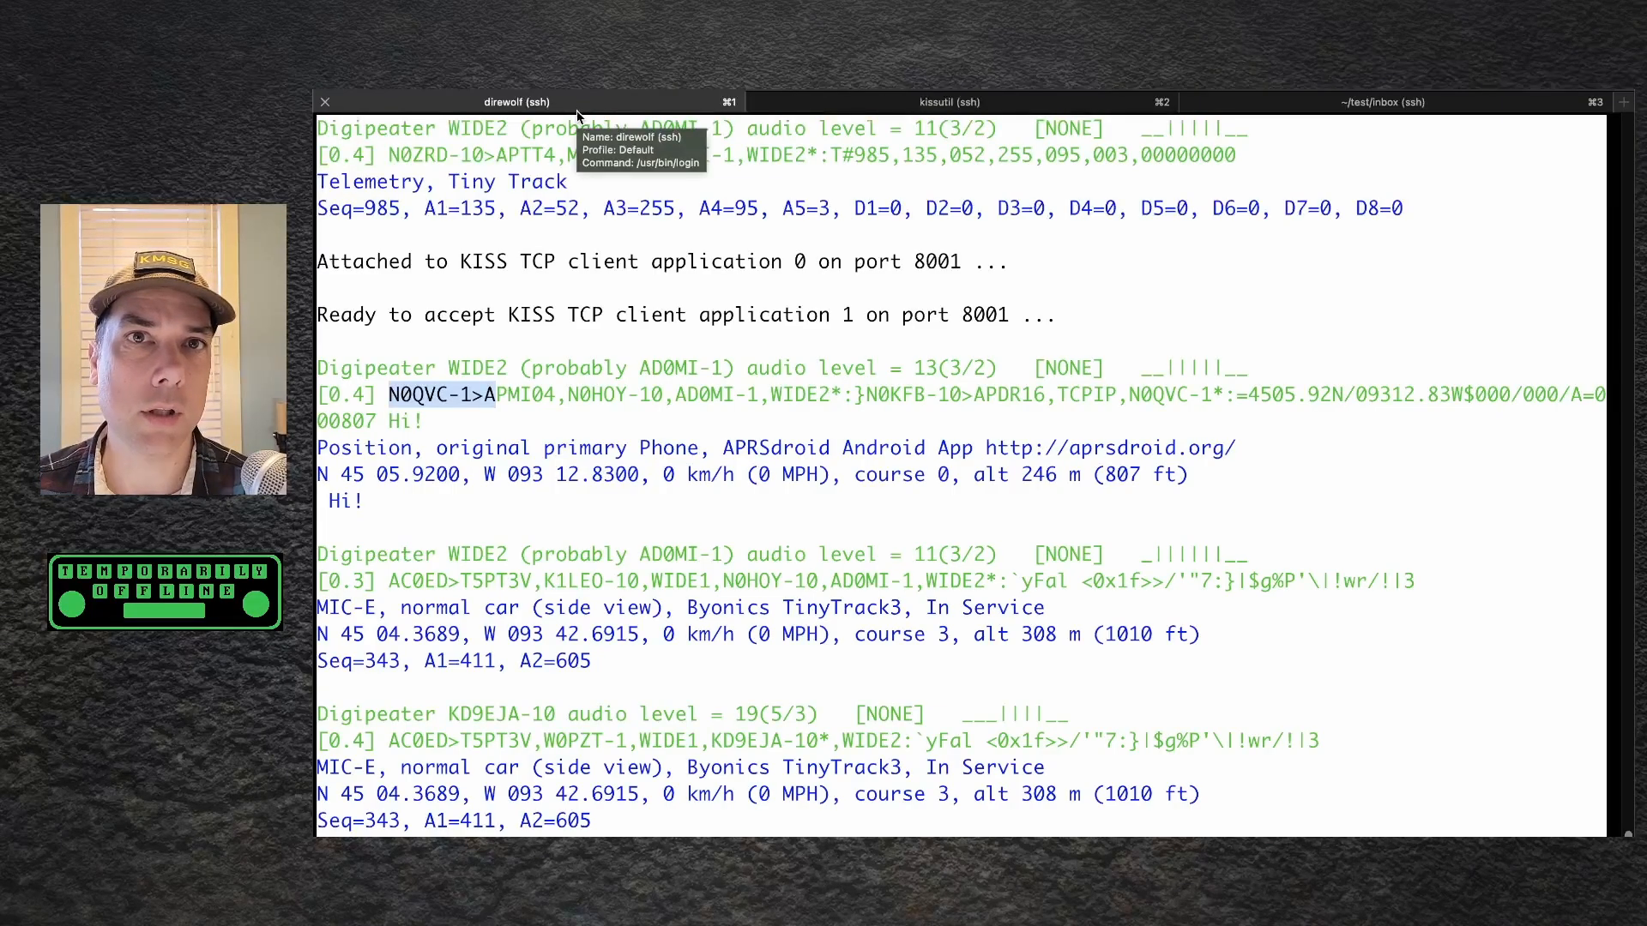
{"action": "left_click", "coordinate": [946, 102]}
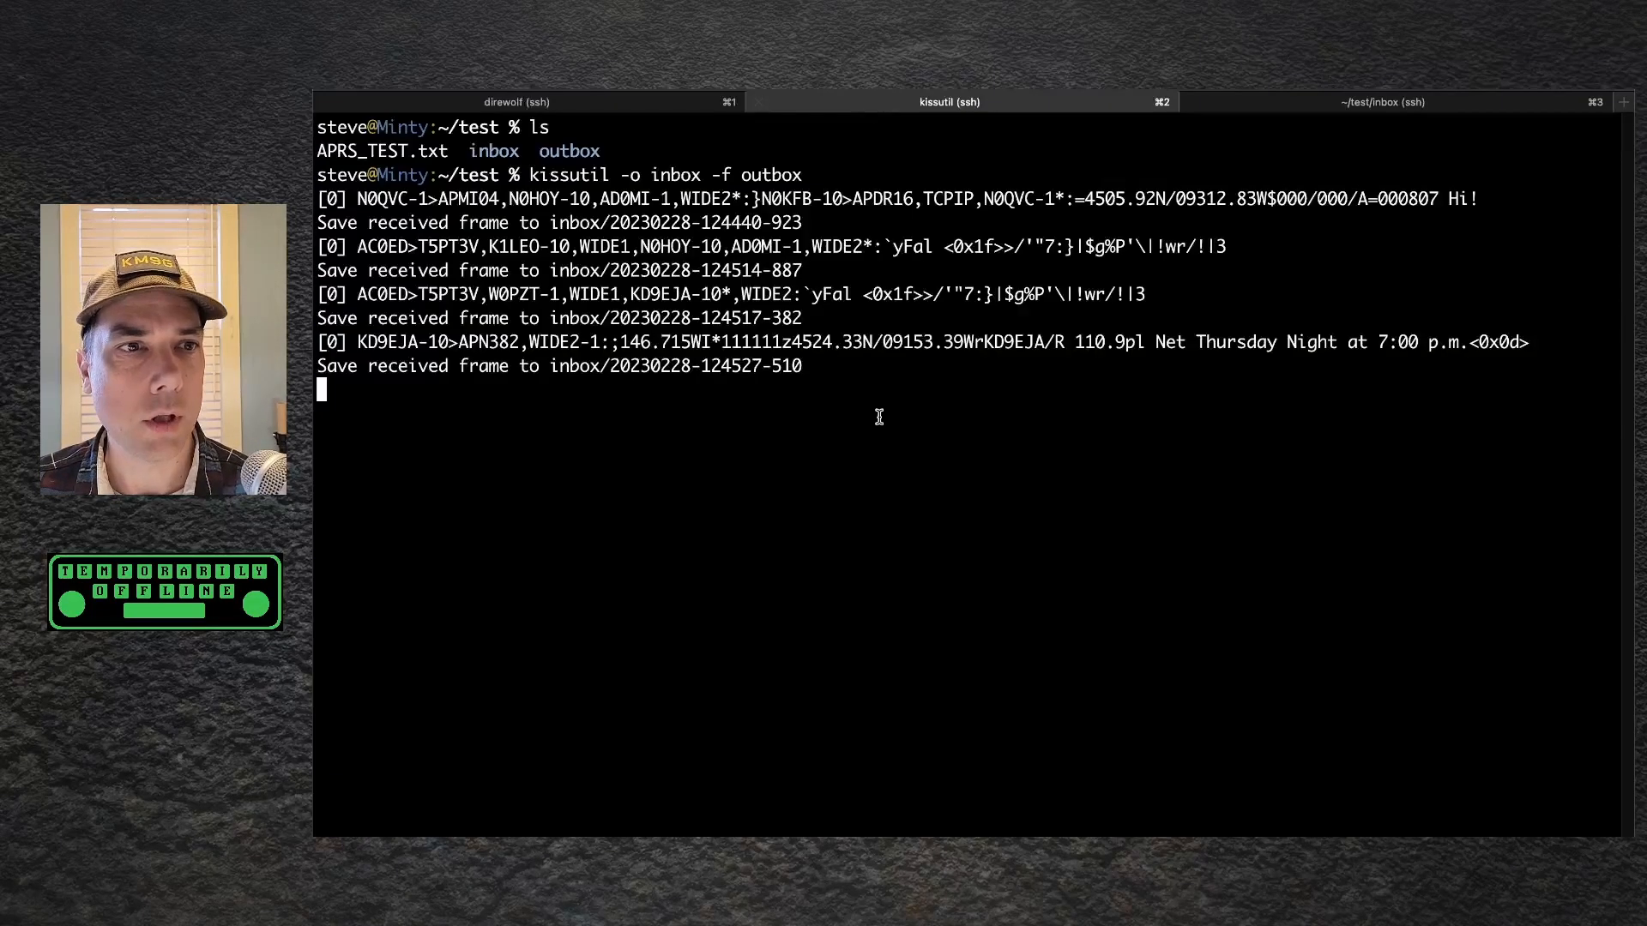
{"action": "mouse_move", "coordinate": [1265, 108]}
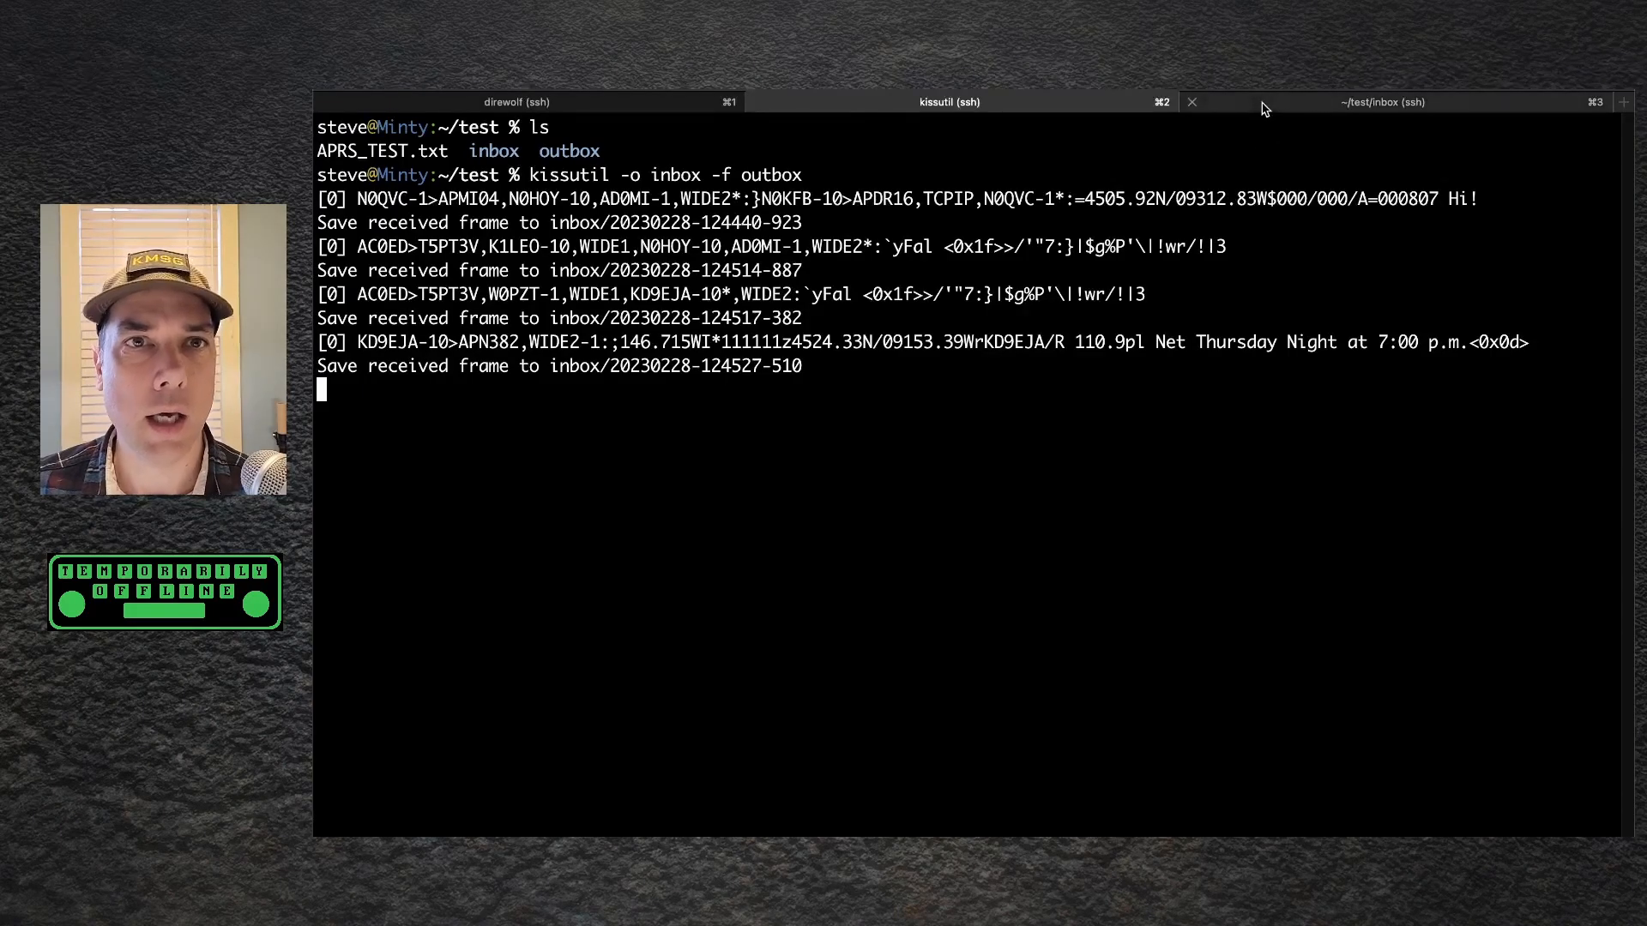
{"action": "left_click", "coordinate": [1385, 102]}
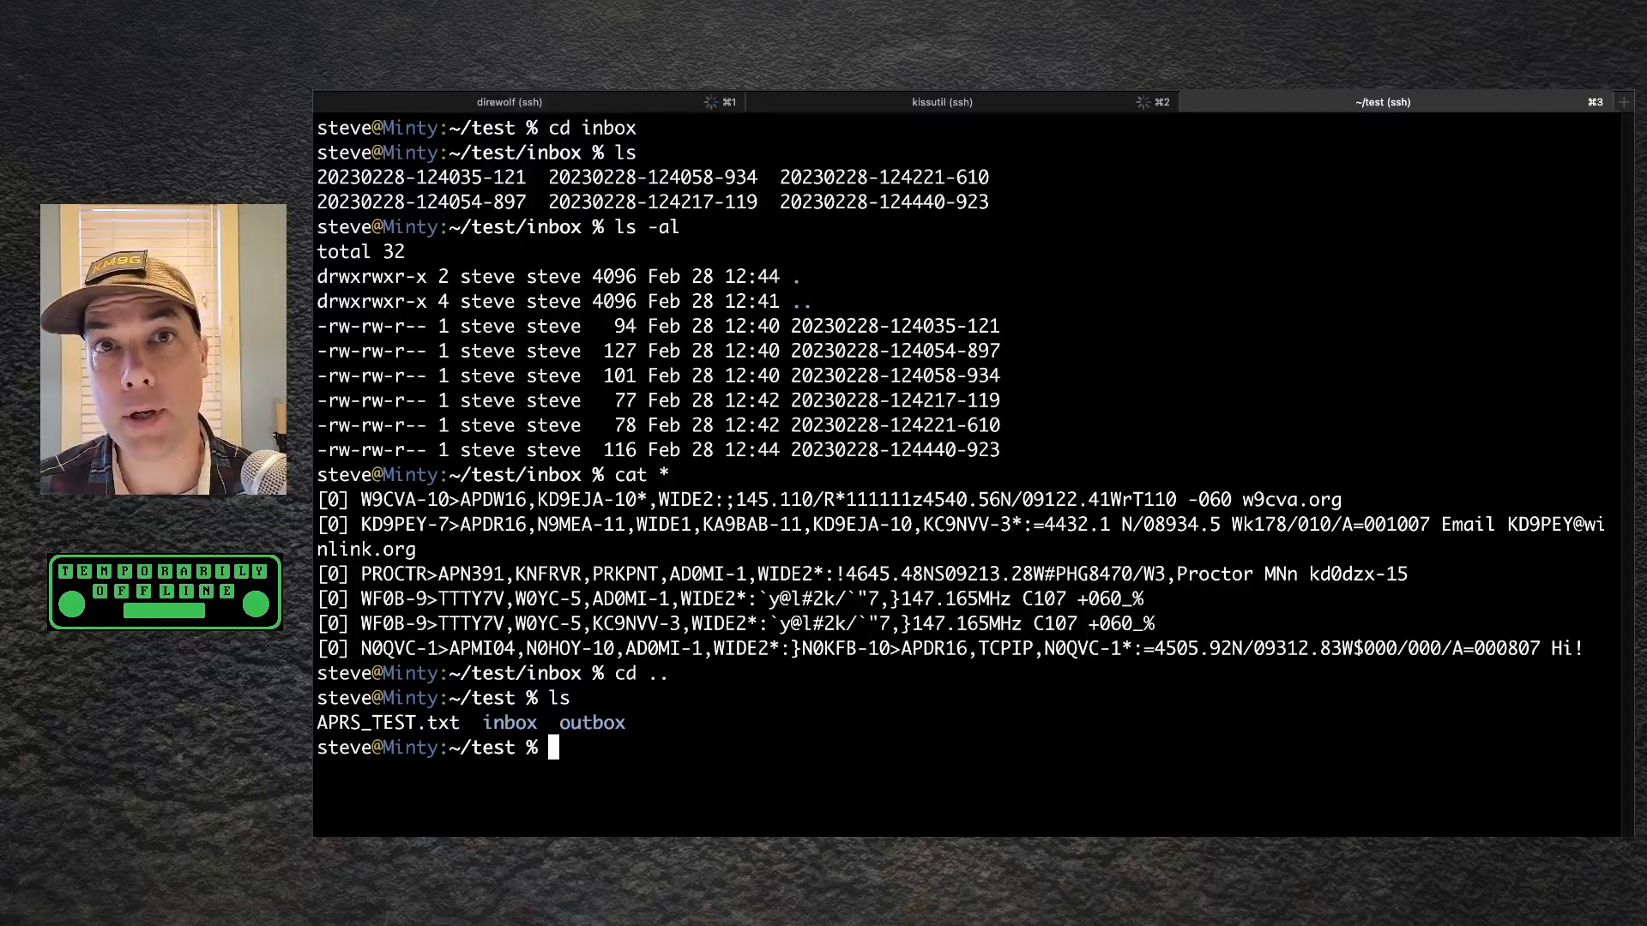
Step: Display APRS_TEST.txt and copy it into the outbox/ folder
{"action": "type", "text": "cat APRS_TEST.txt"}
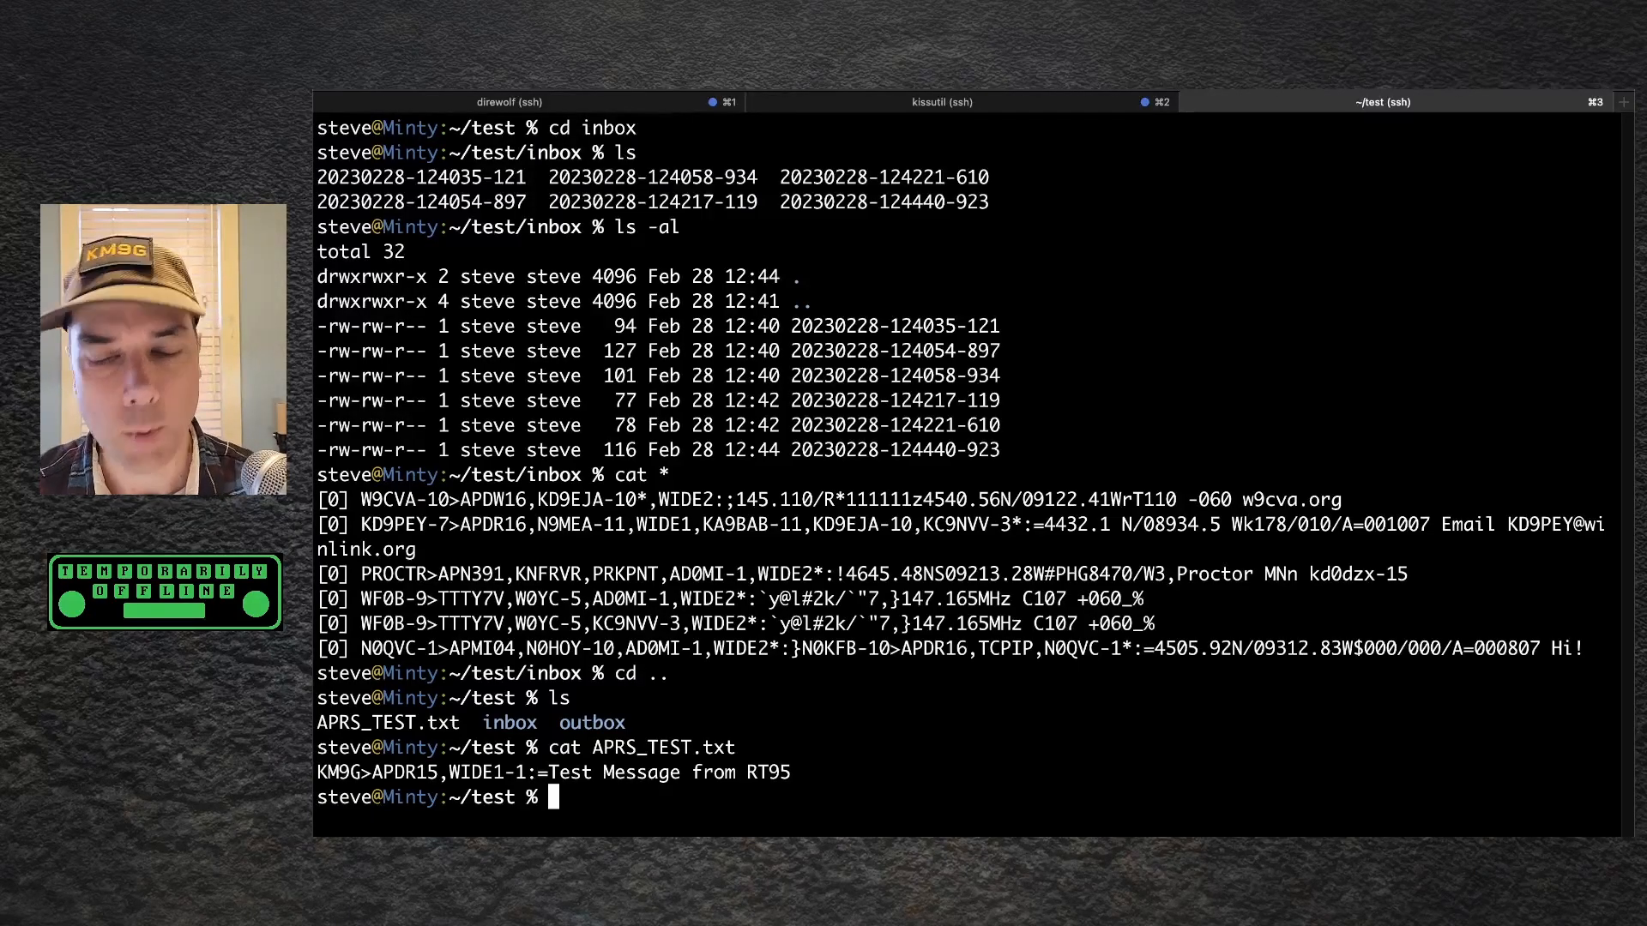
{"action": "type", "text": "cp APRS_TEST.txt"}
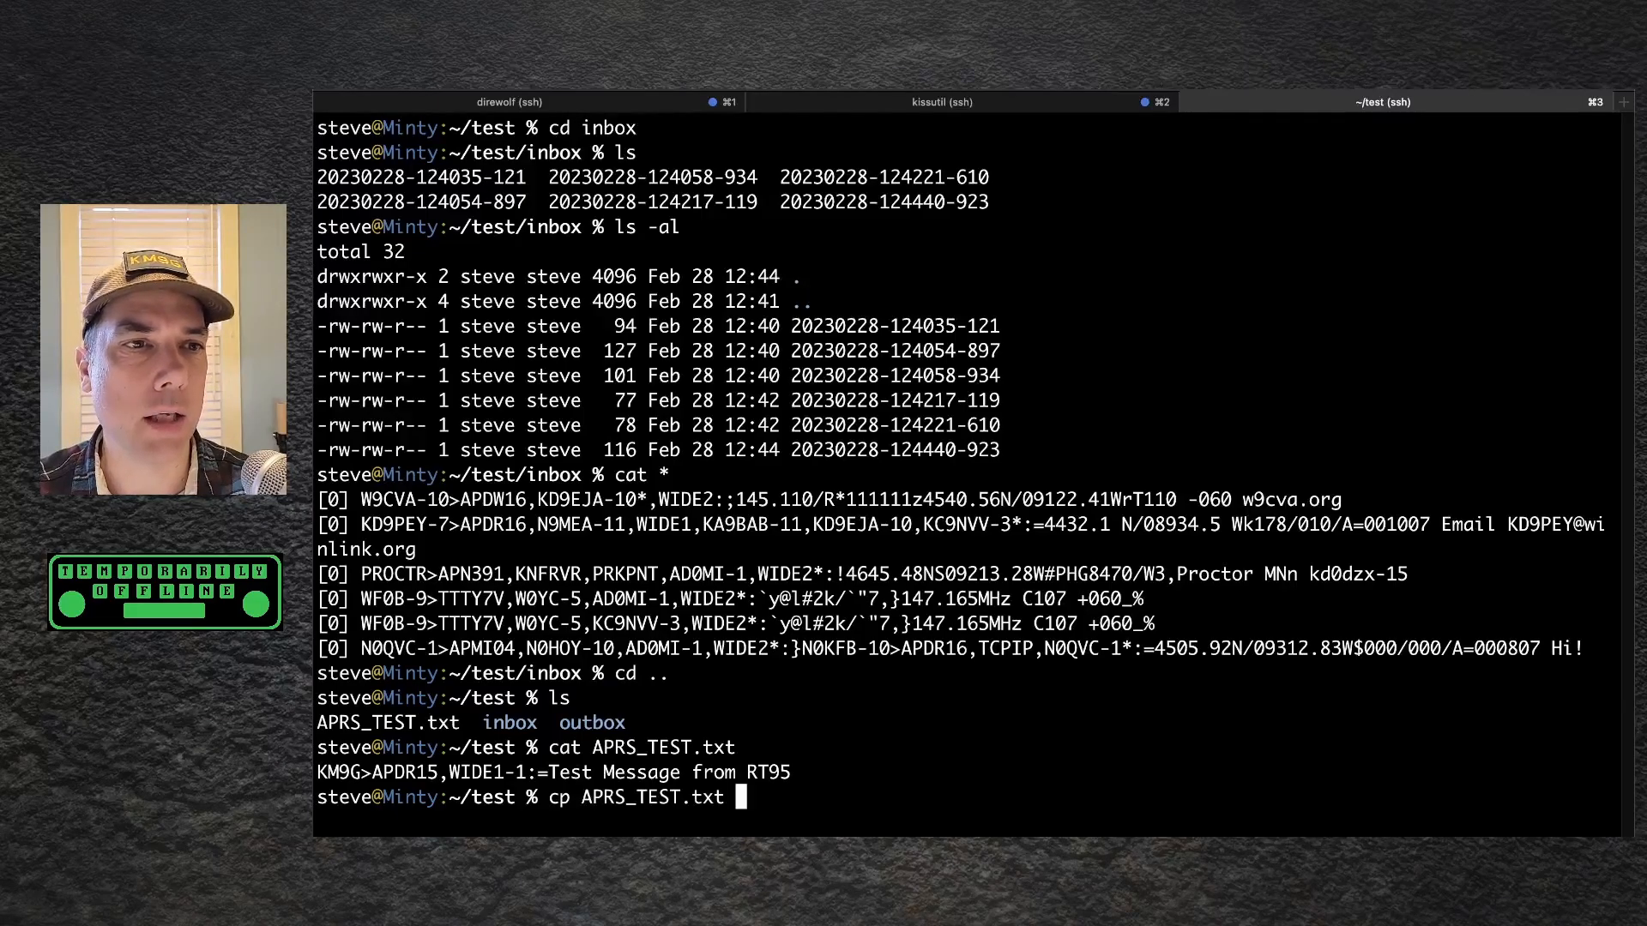
{"action": "type", "text": "outbox/"}
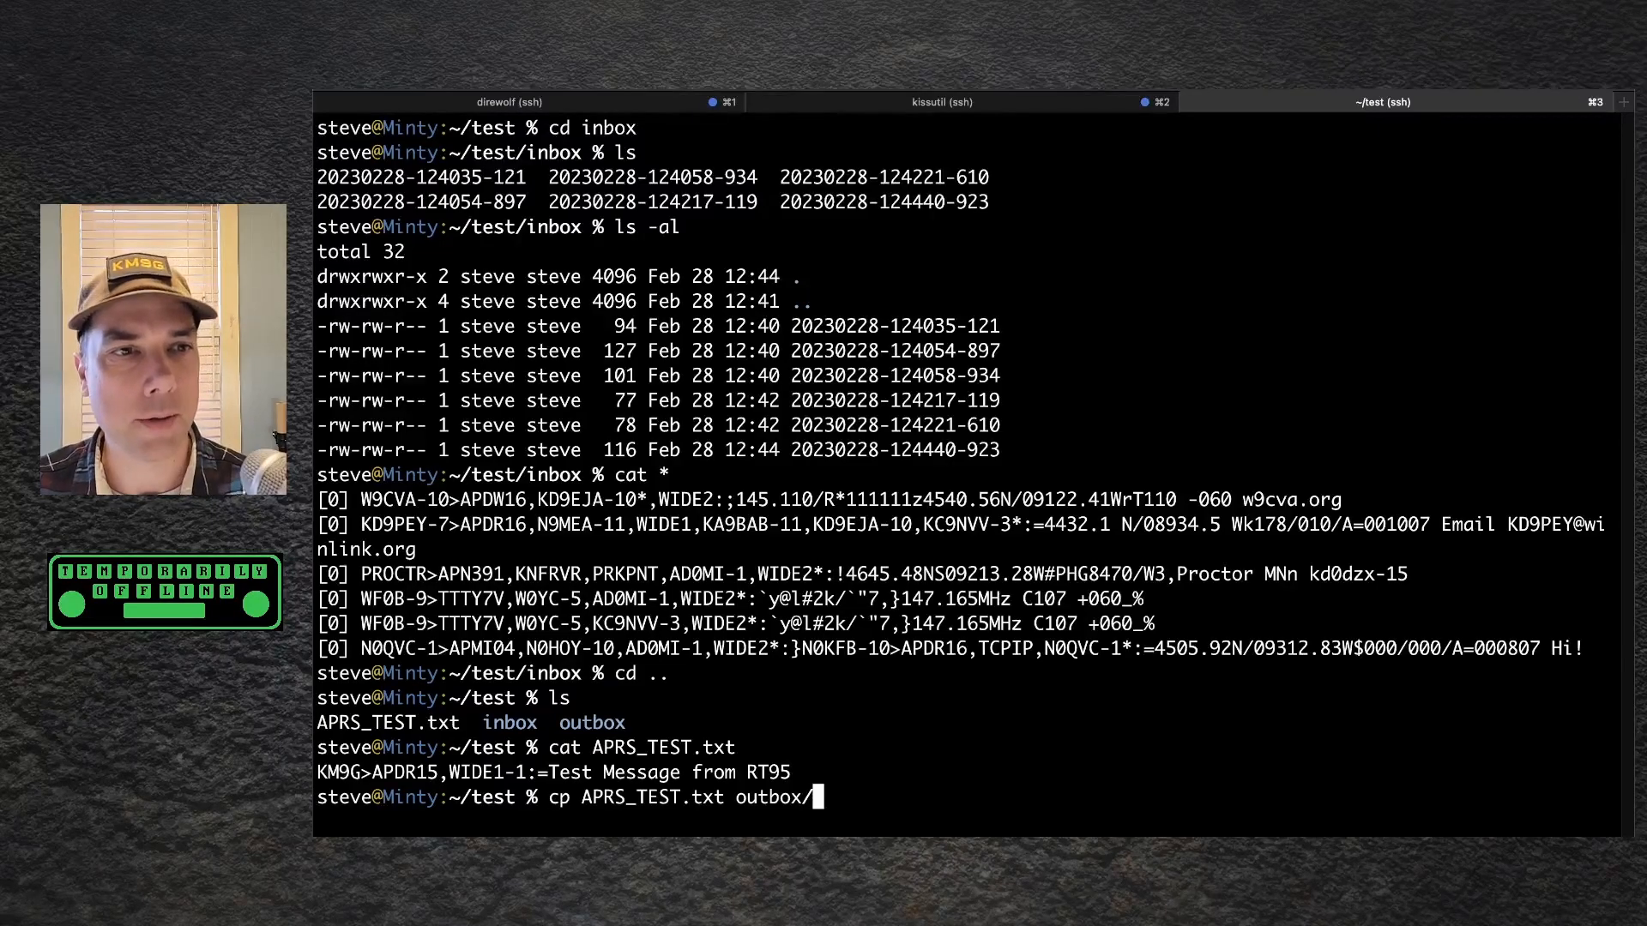
{"action": "key", "text": "Return"}
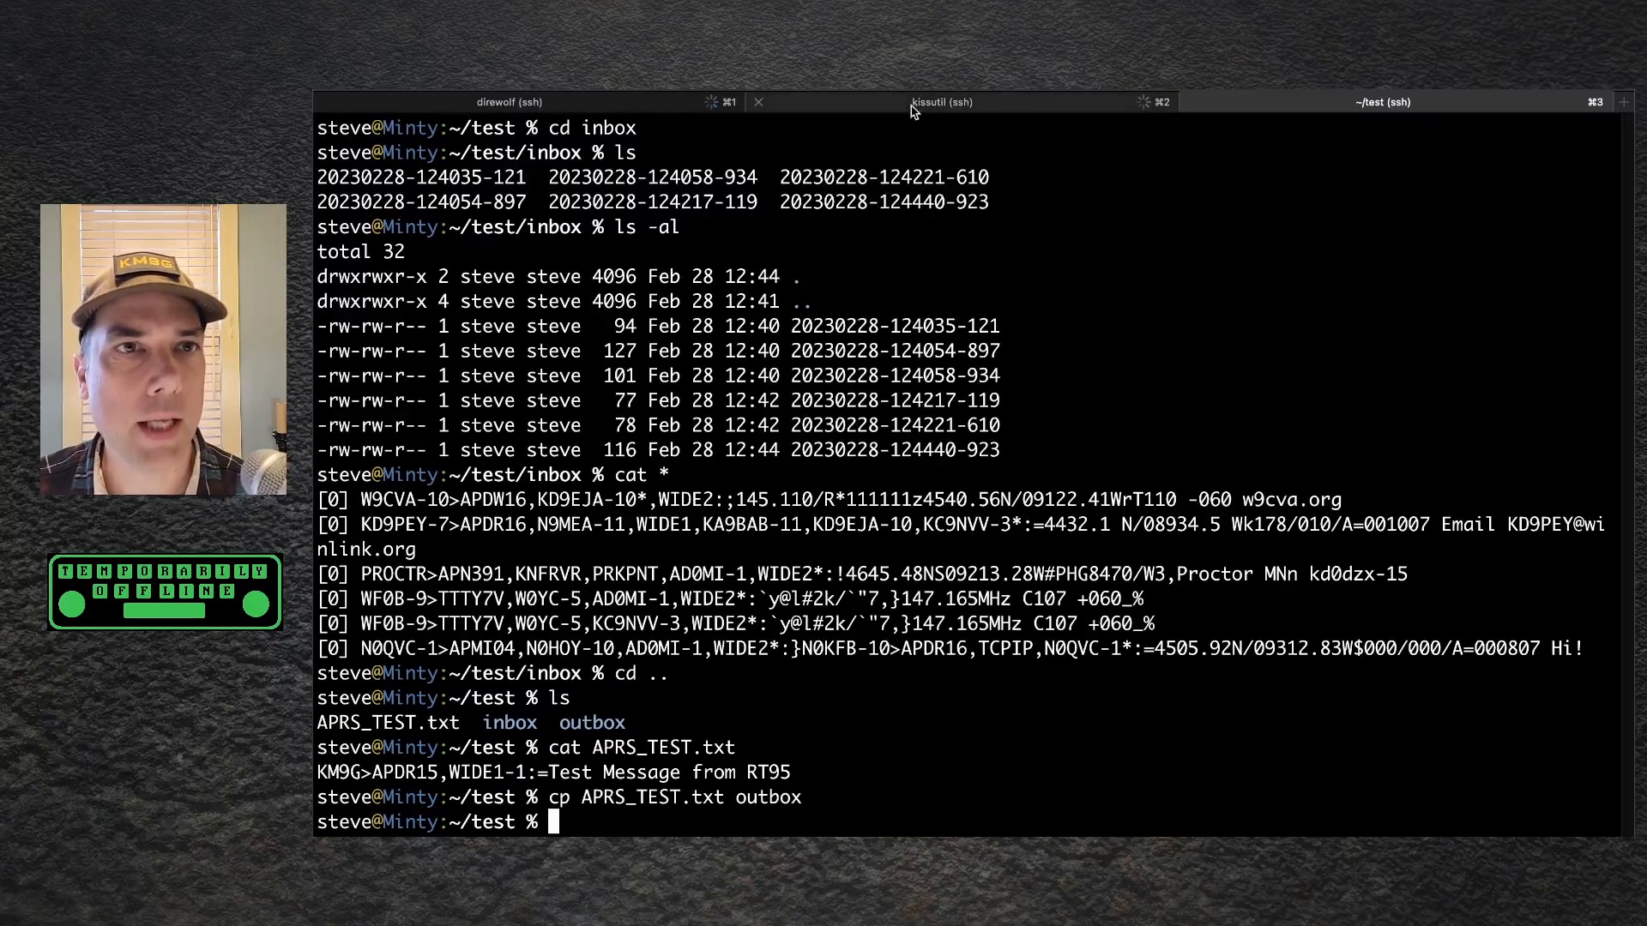
Step: Switch to the direwolf session to watch its live decoded APRS packet log
{"action": "left_click", "coordinate": [948, 102]}
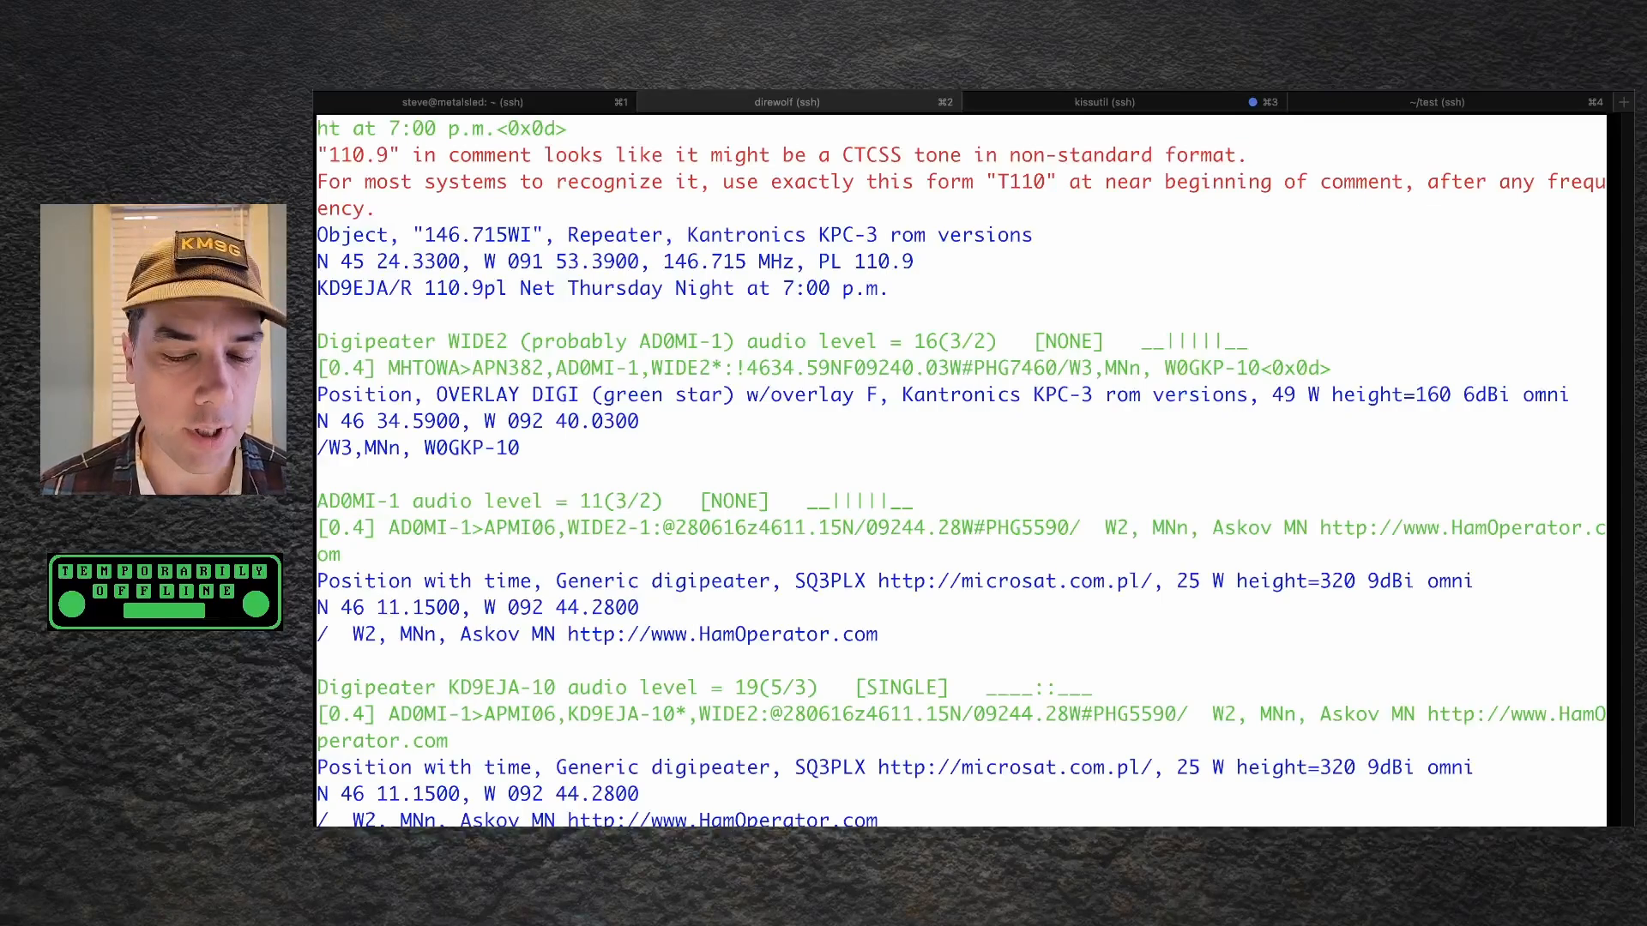
Step: Scroll through Direwolf's packet log, then stop Direwolf with Ctrl+C
{"action": "scroll", "scroll_direction": "down", "scroll_amount": 3}
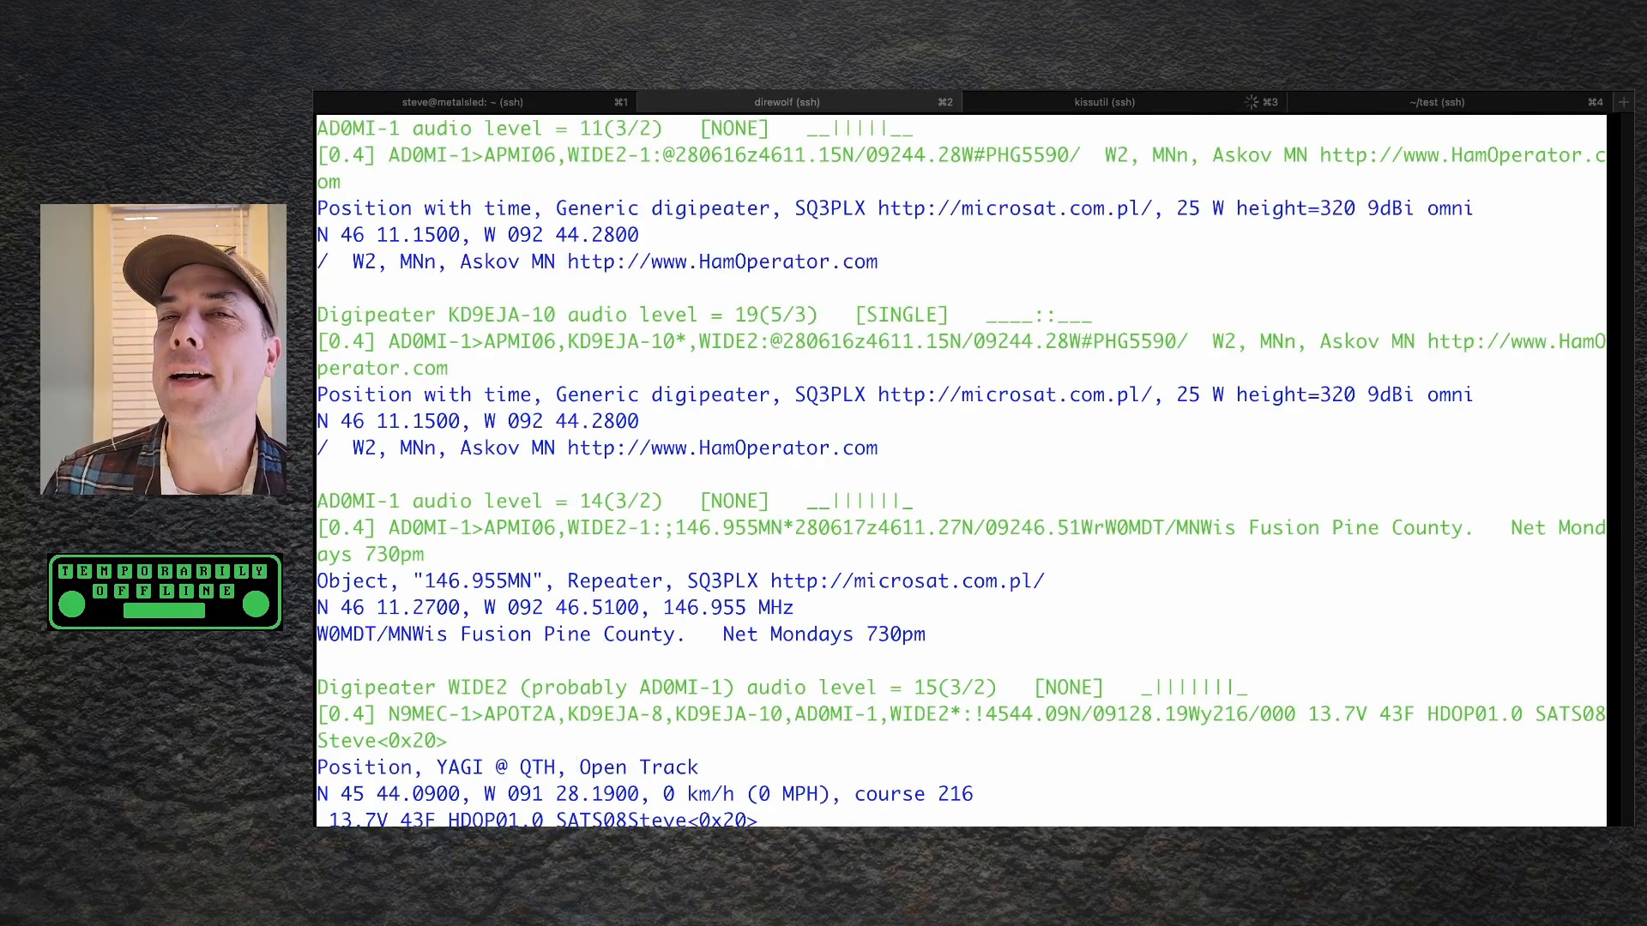
{"action": "mouse_move", "coordinate": [1005, 726]}
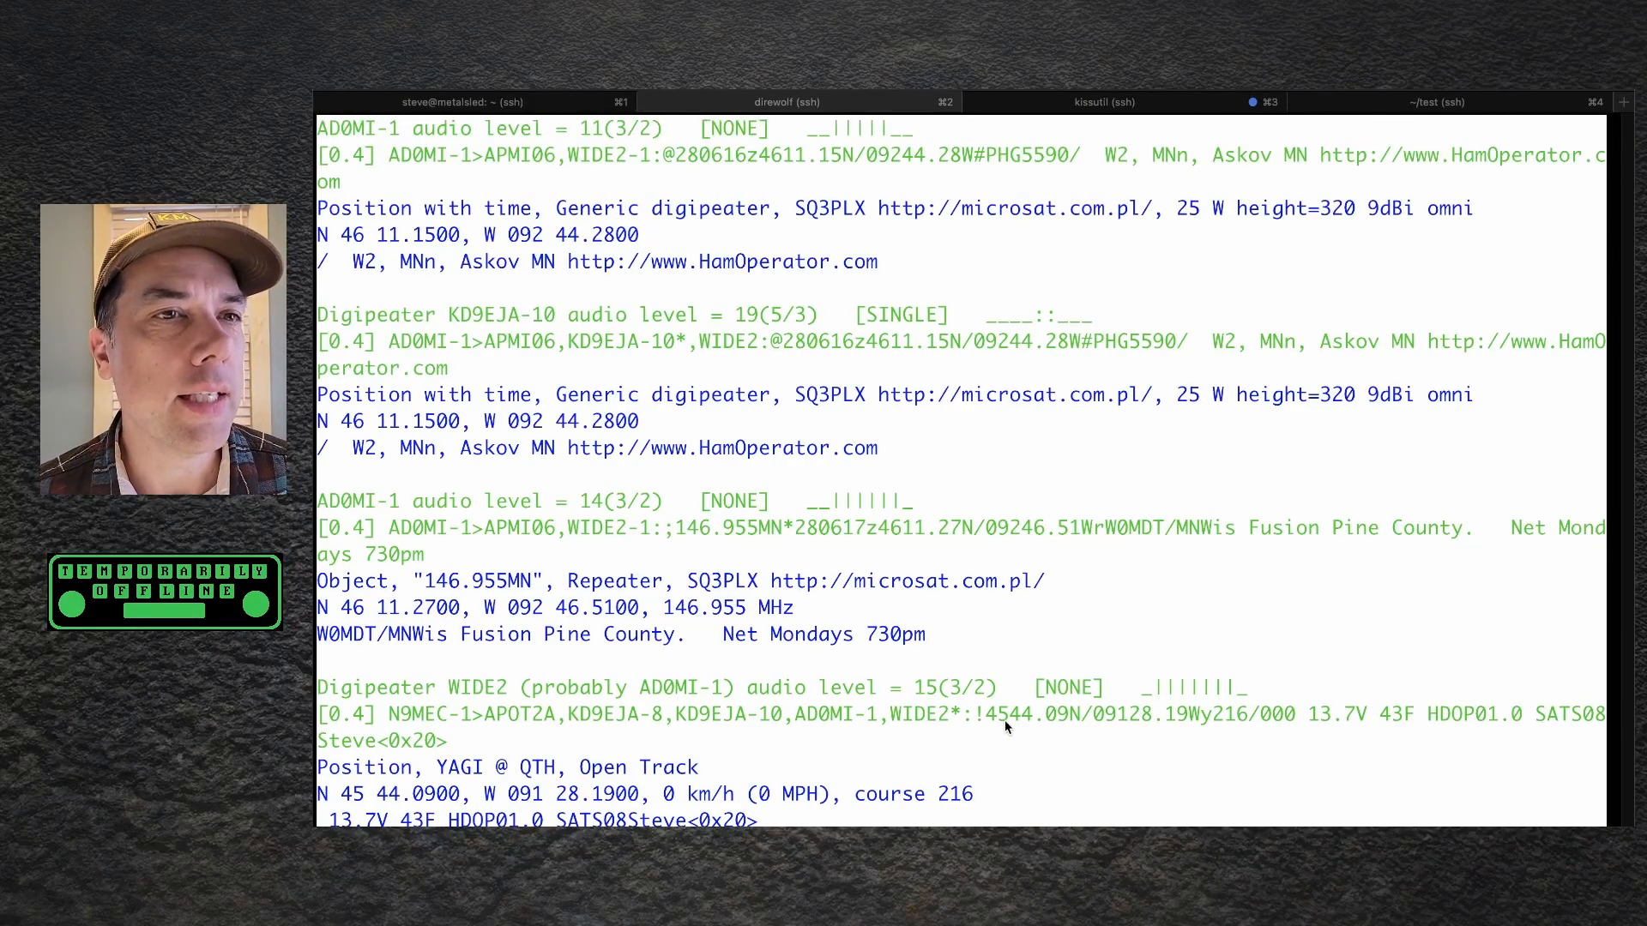
{"action": "key", "text": "ctrl+c"}
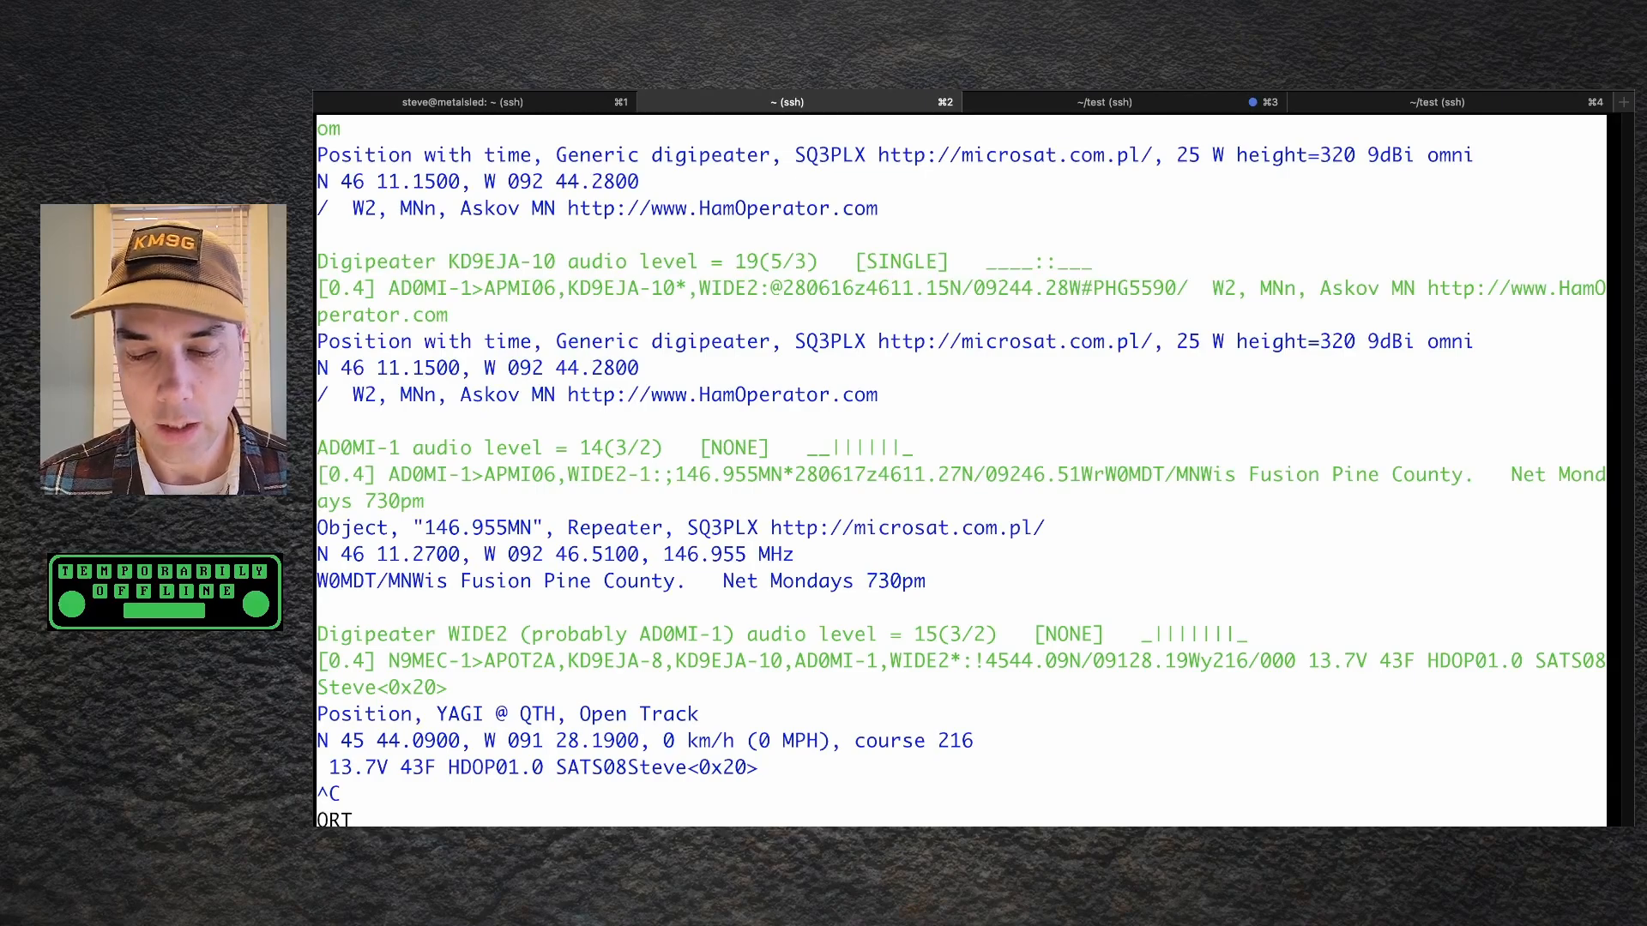
Step: Move to the TXDELAY 150 and TXTAIL 10 lines under CHANNEL 0 in direwolf.conf
{"action": "left_click", "coordinate": [787, 102]}
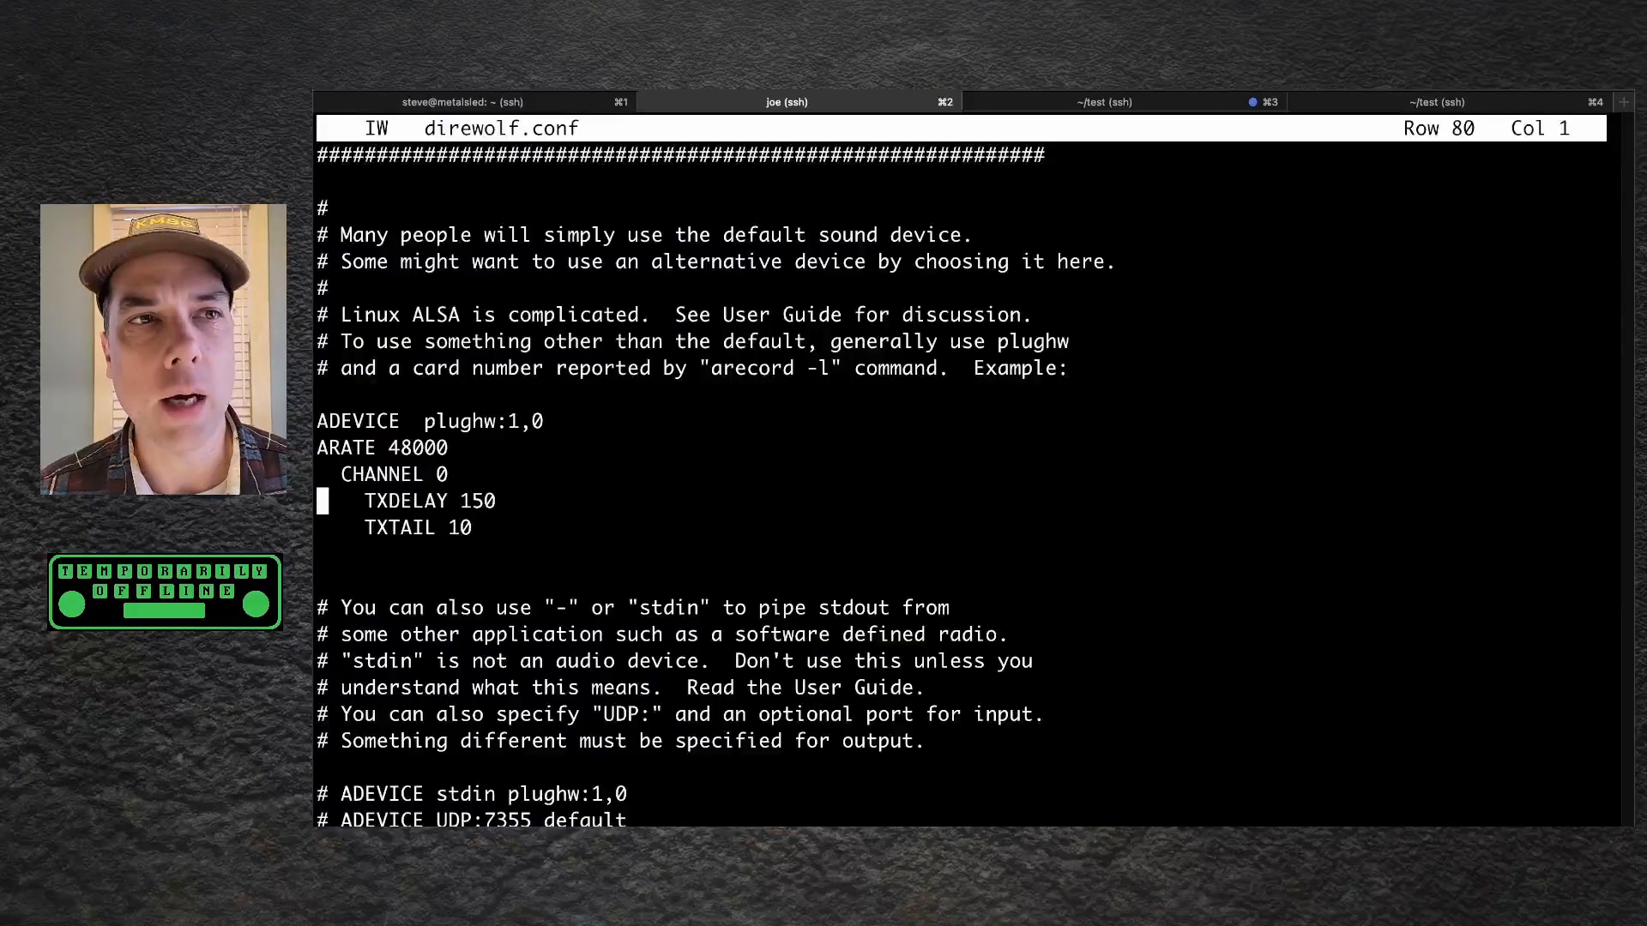
{"action": "key", "text": "up"}
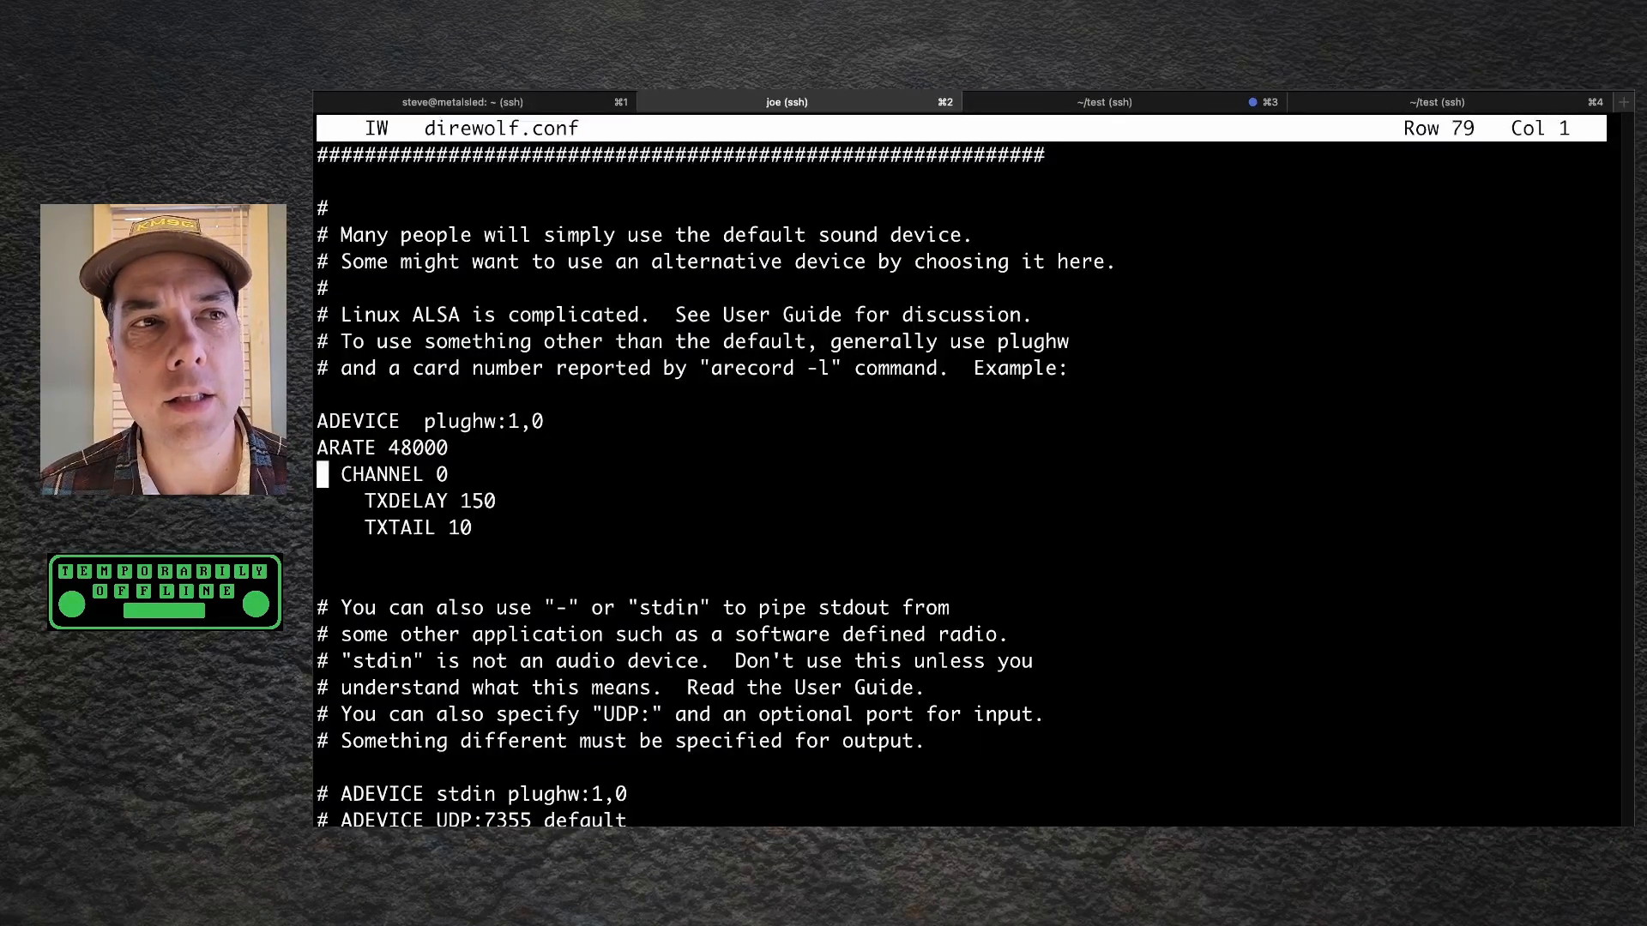
{"action": "key", "text": "Down"}
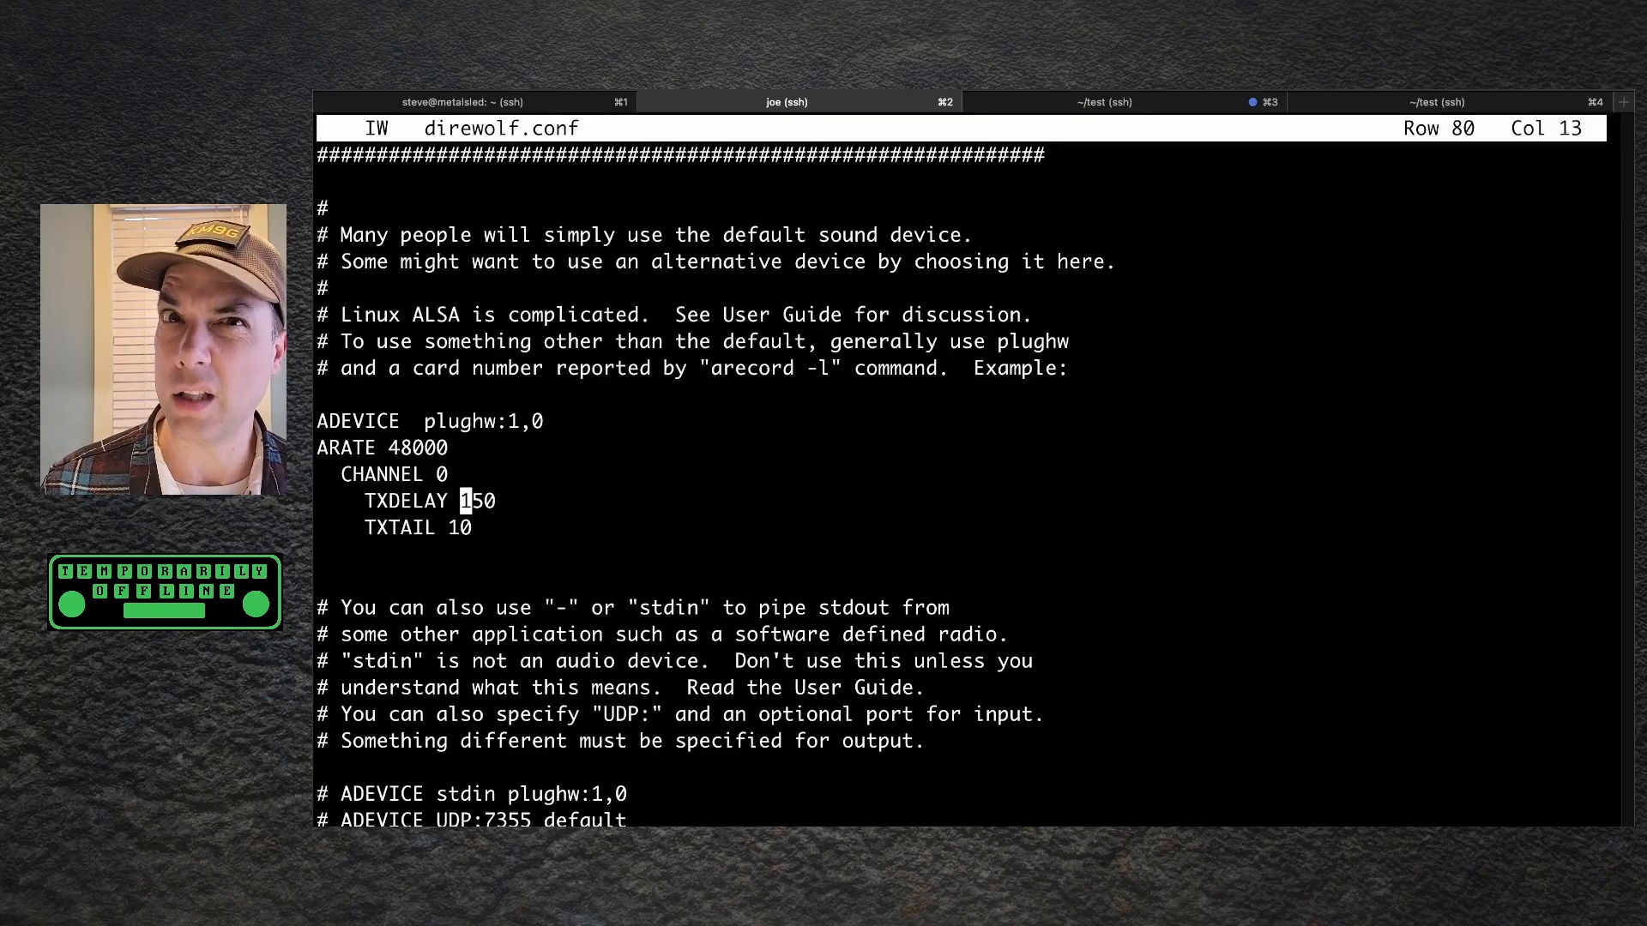
{"action": "key", "text": "Down"}
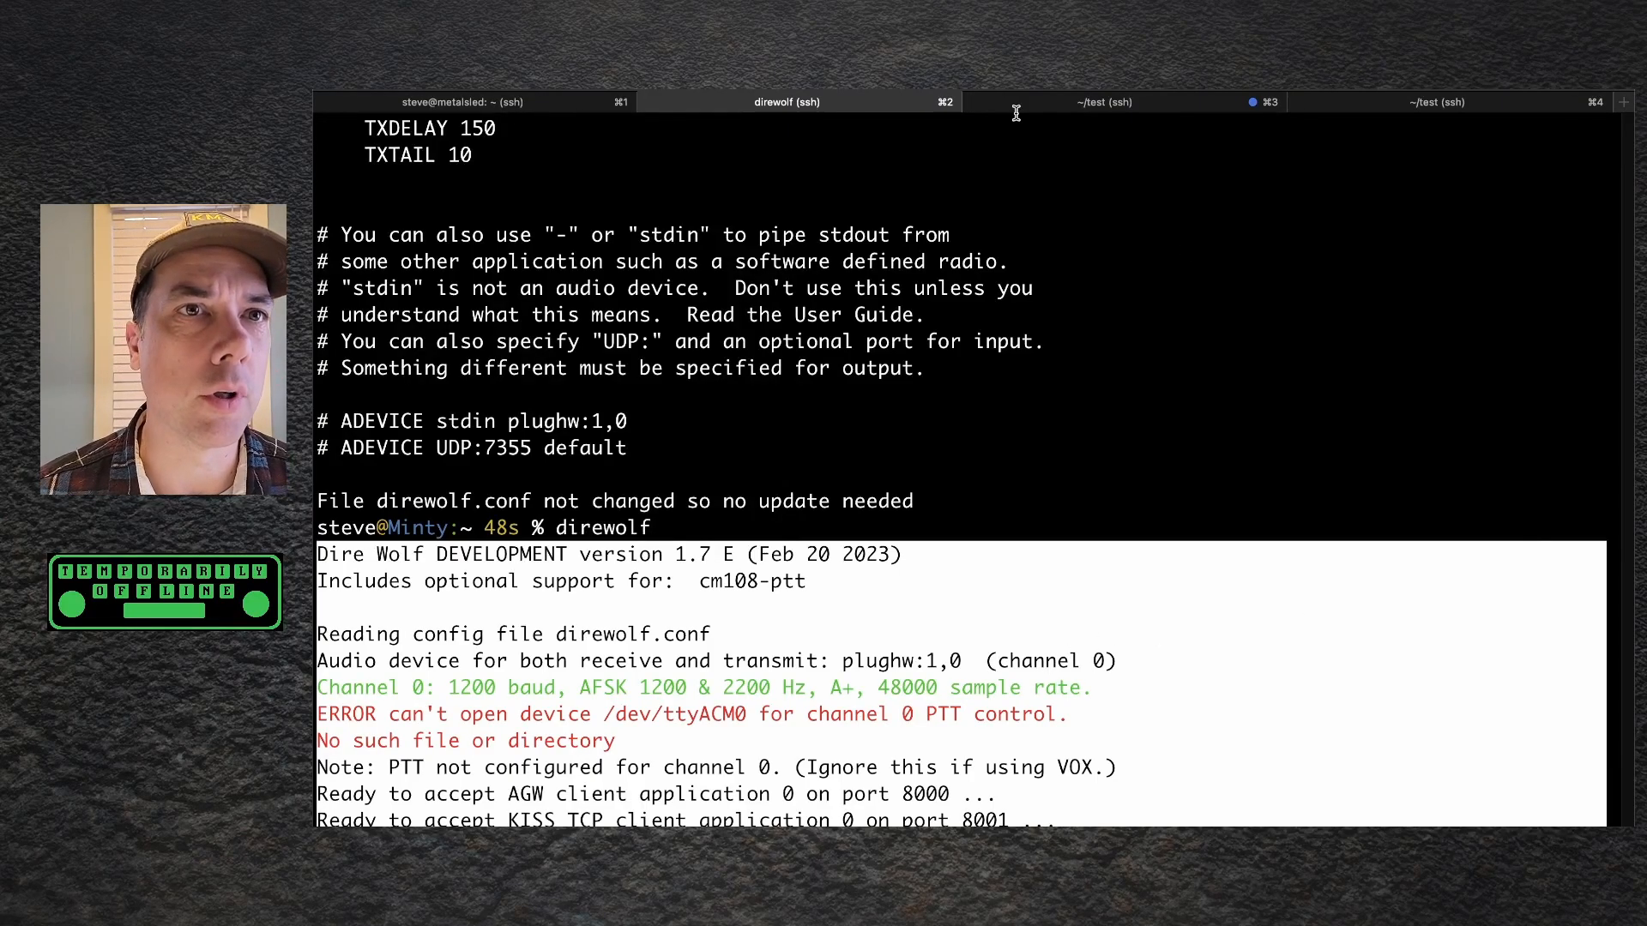
Step: Switch to the kissutil session and relaunch kissutil with inbox and outbox folders
{"action": "left_click", "coordinate": [1108, 102]}
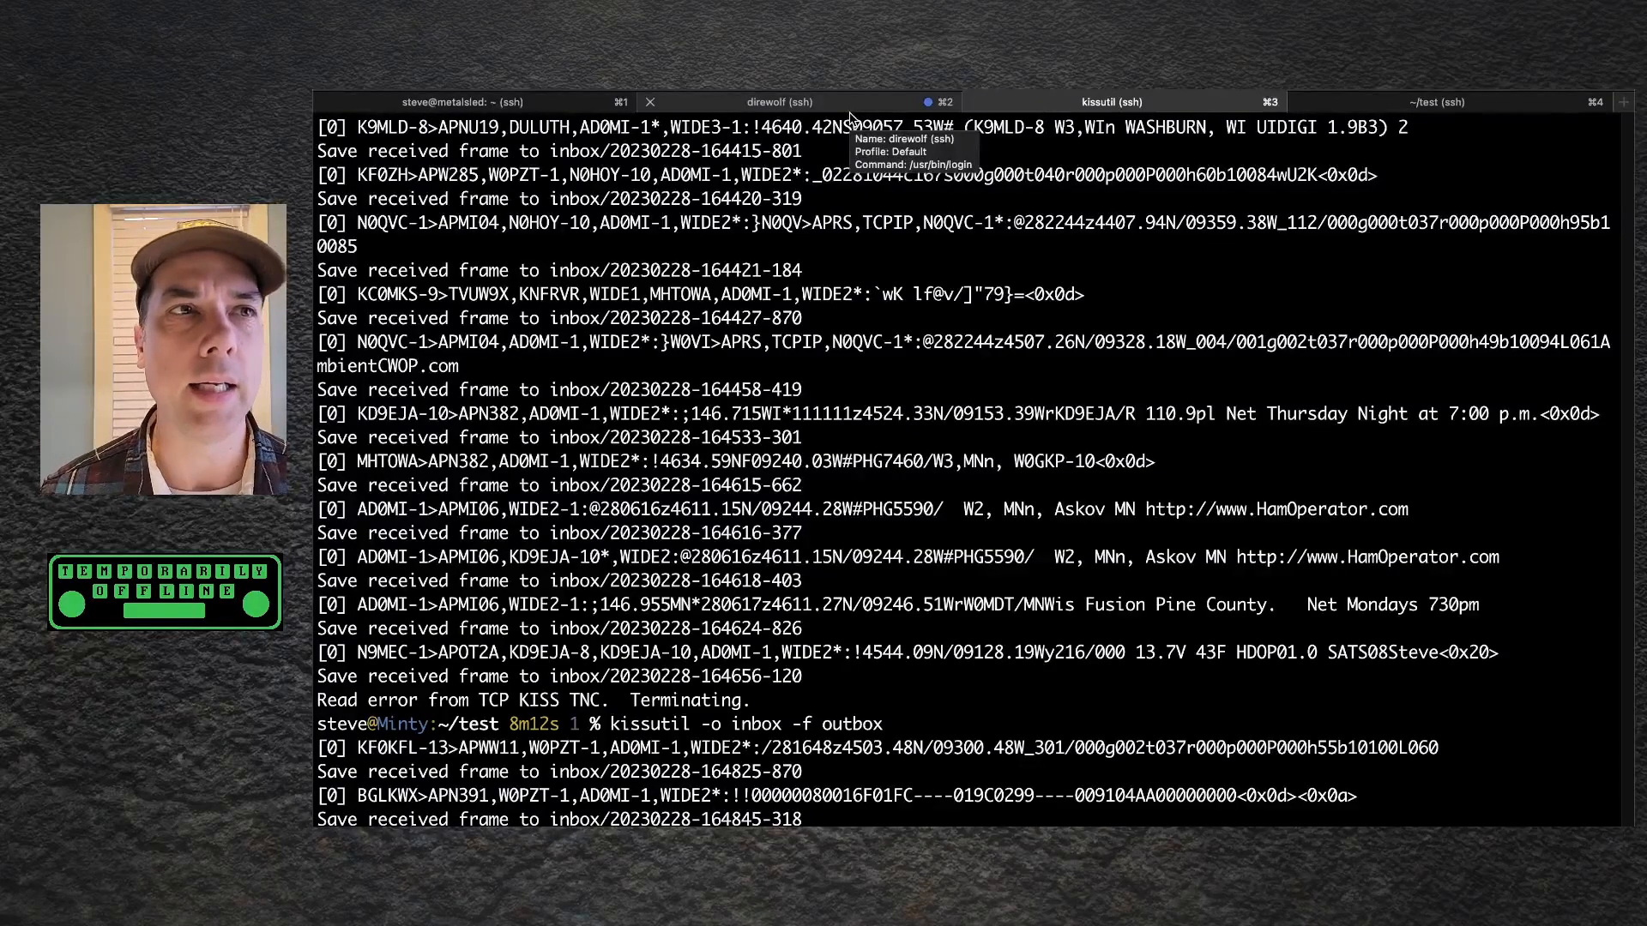
Step: Check the other station's output, the direwolf session, and the kissutil session
{"action": "left_click", "coordinate": [462, 102]}
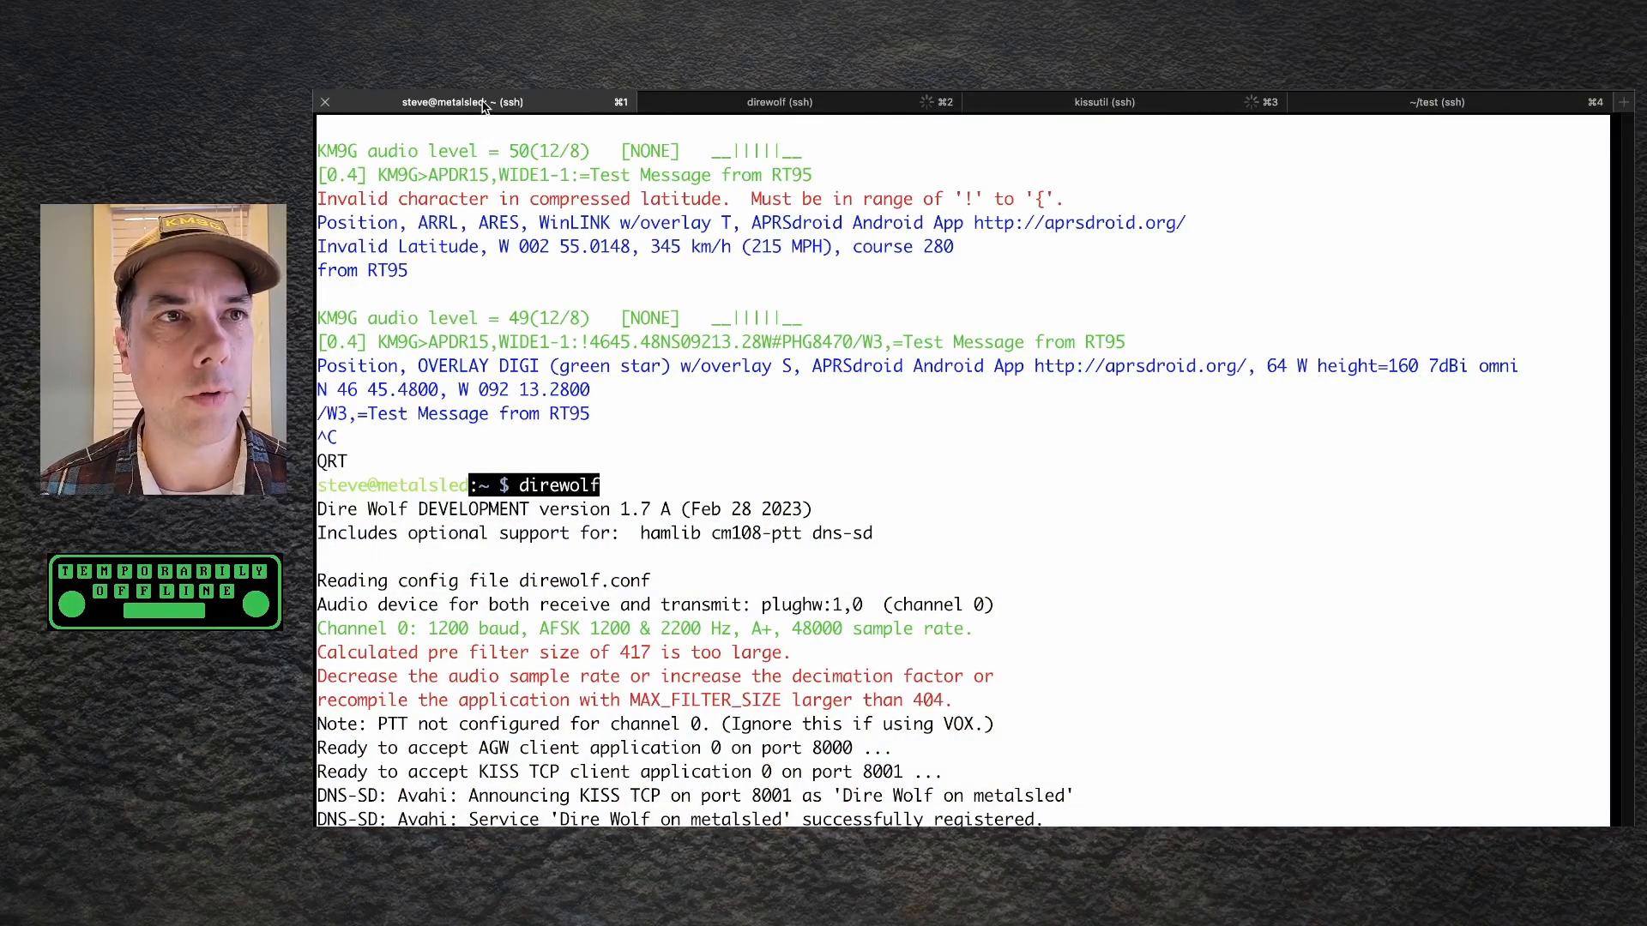
{"action": "left_click", "coordinate": [783, 102]}
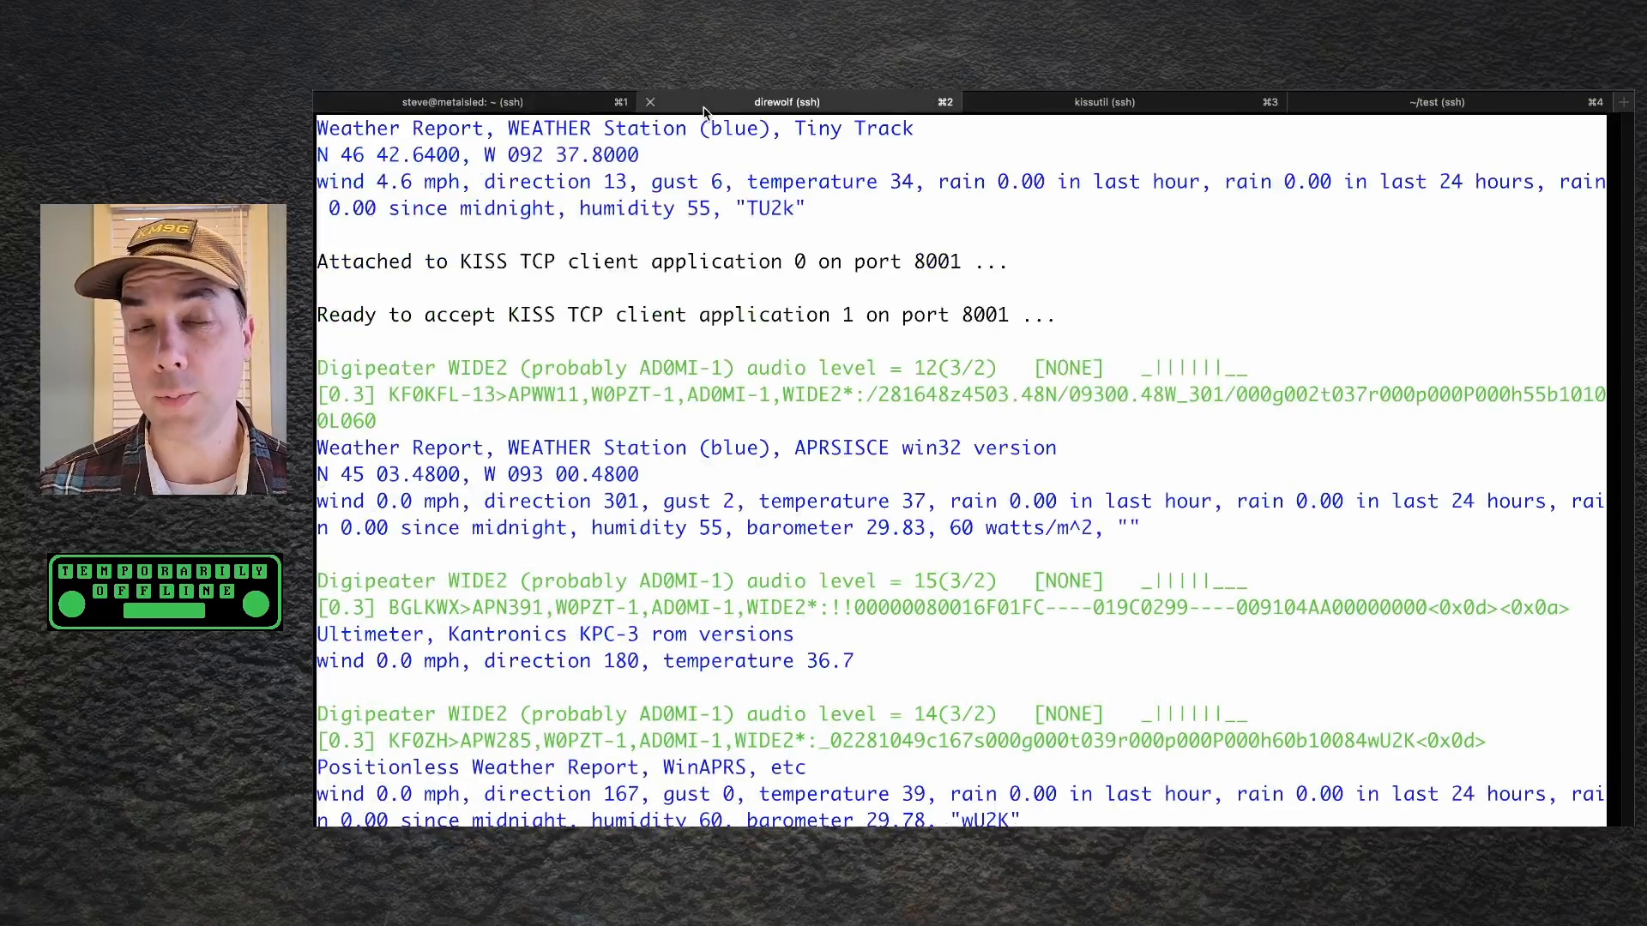
{"action": "left_click", "coordinate": [1105, 102]}
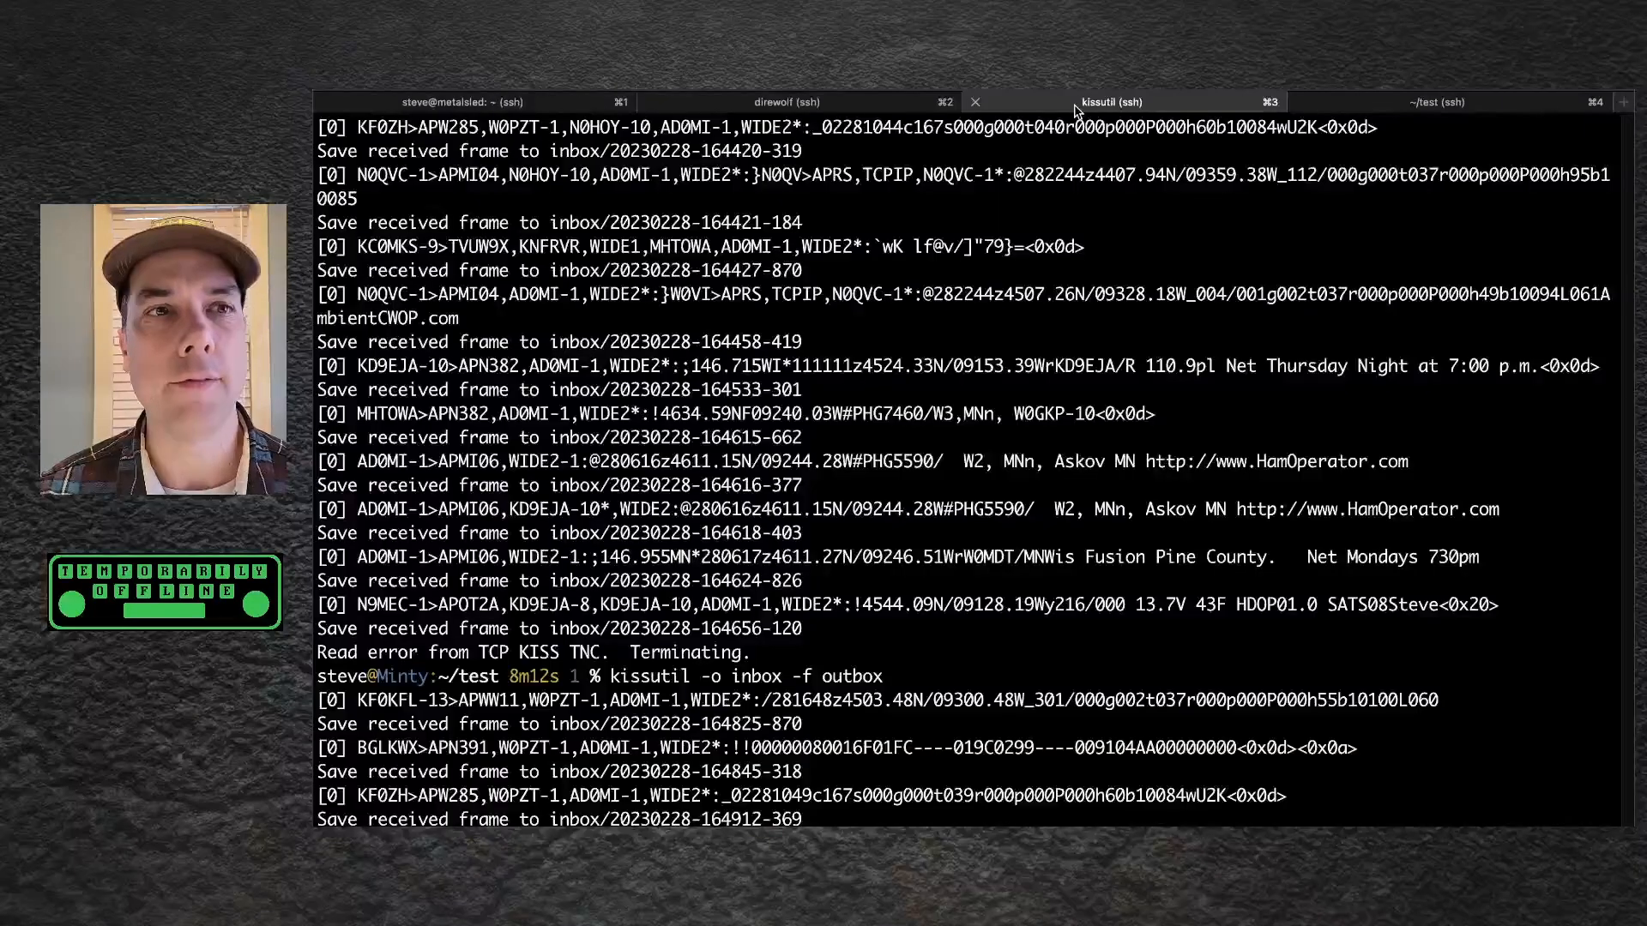
{"action": "mouse_move", "coordinate": [1112, 102]}
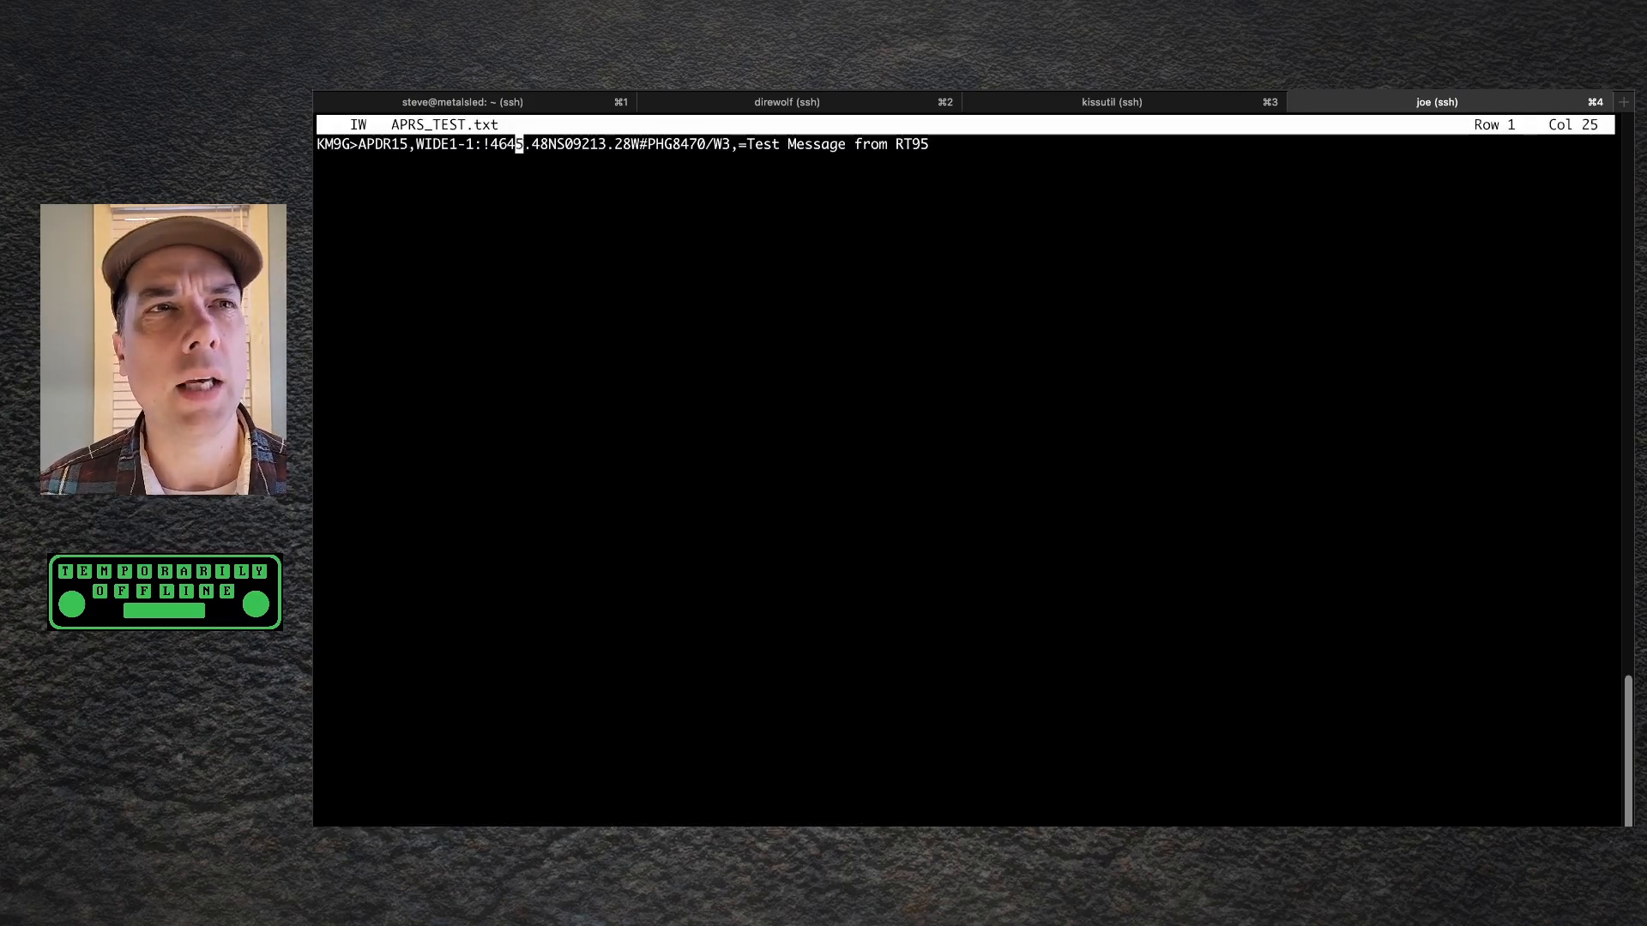
Step: Close joe, leaving APRS_TEST.txt with its position report and RT95 message unchanged
{"action": "key", "text": "Left"}
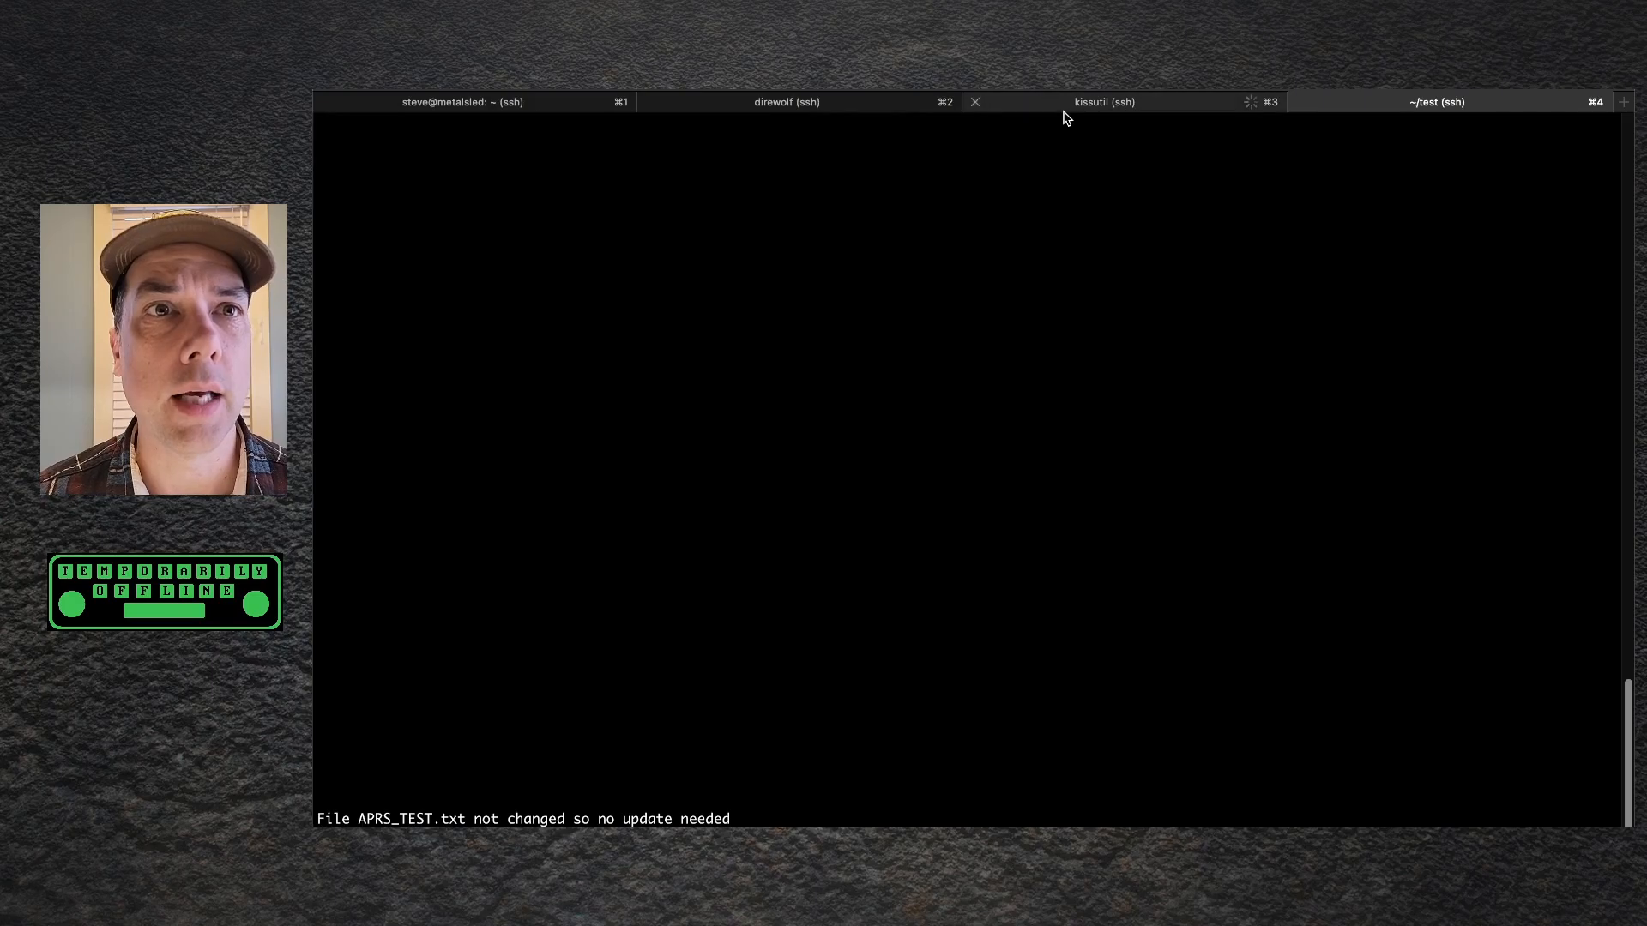
Step: Check kissutil picked up APRS_TEST.txt, then confirm direwolf transmitted the RT95 test message
{"action": "left_click", "coordinate": [1103, 102]}
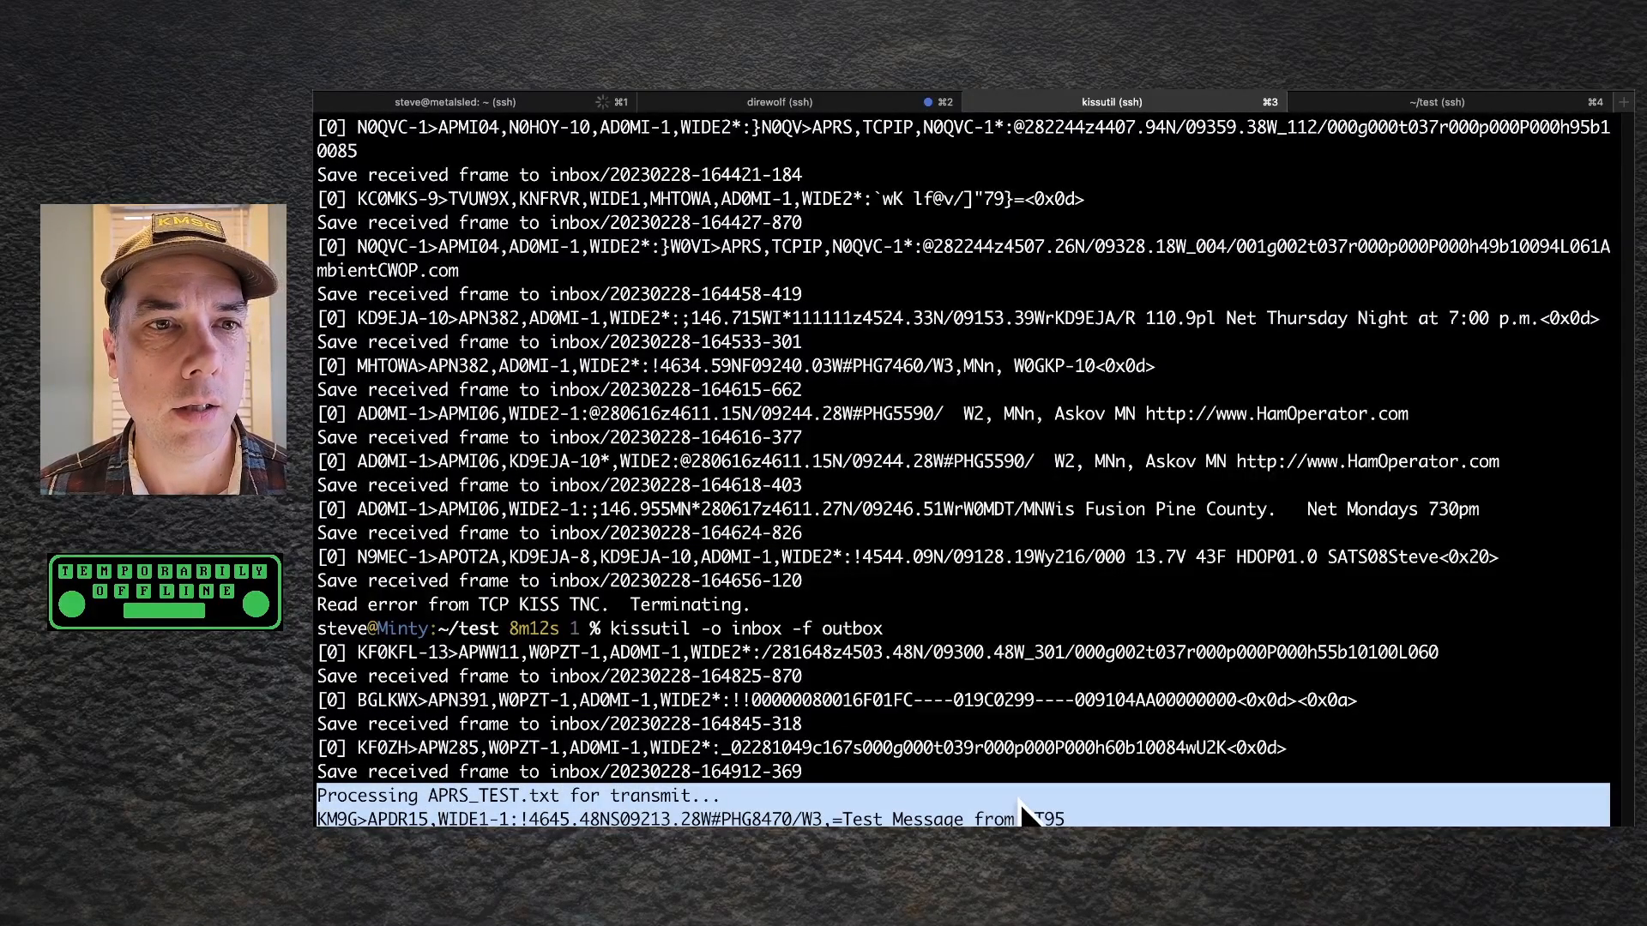
{"action": "left_click", "coordinate": [783, 102]}
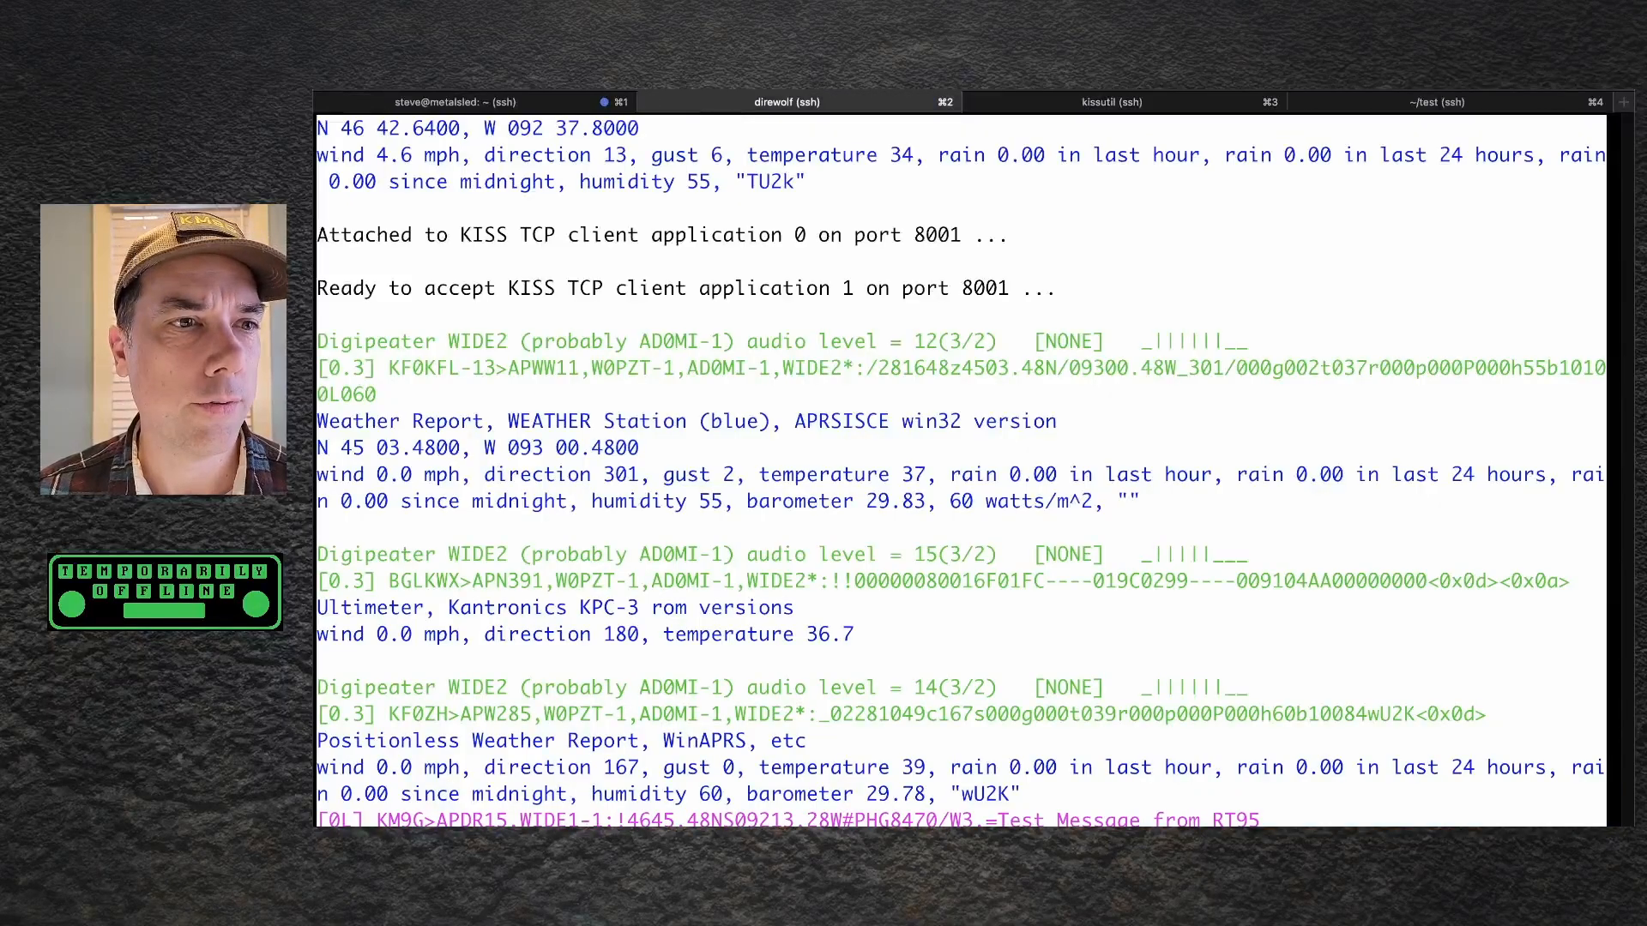